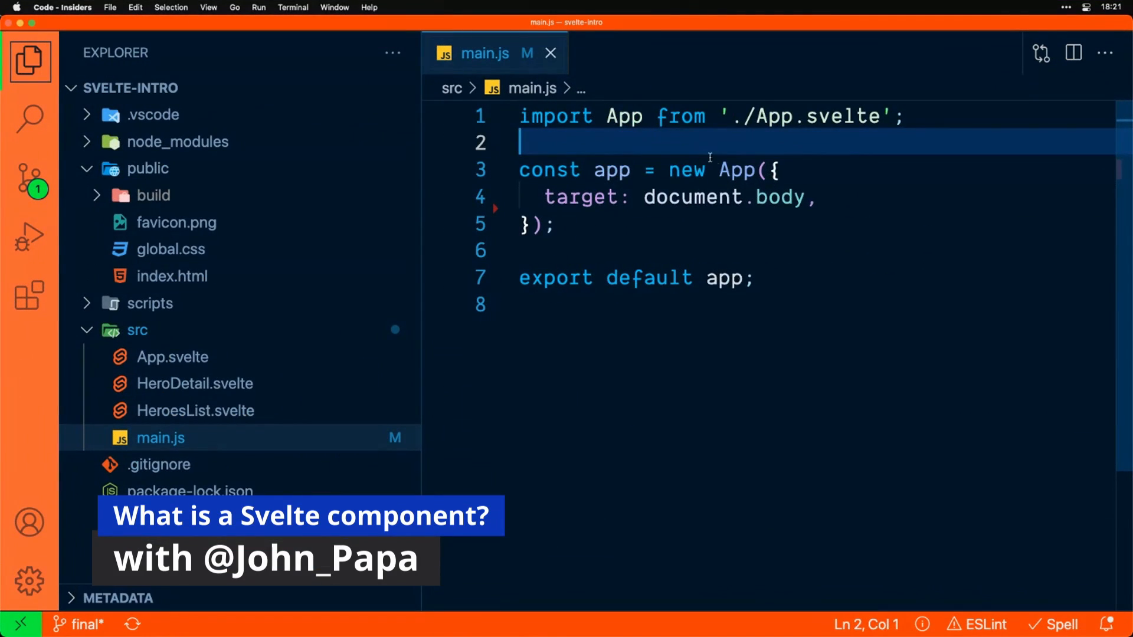
Open App.svelte and hide the Explorer sidebar.
{"action": "left_click", "coordinate": [622, 116]}
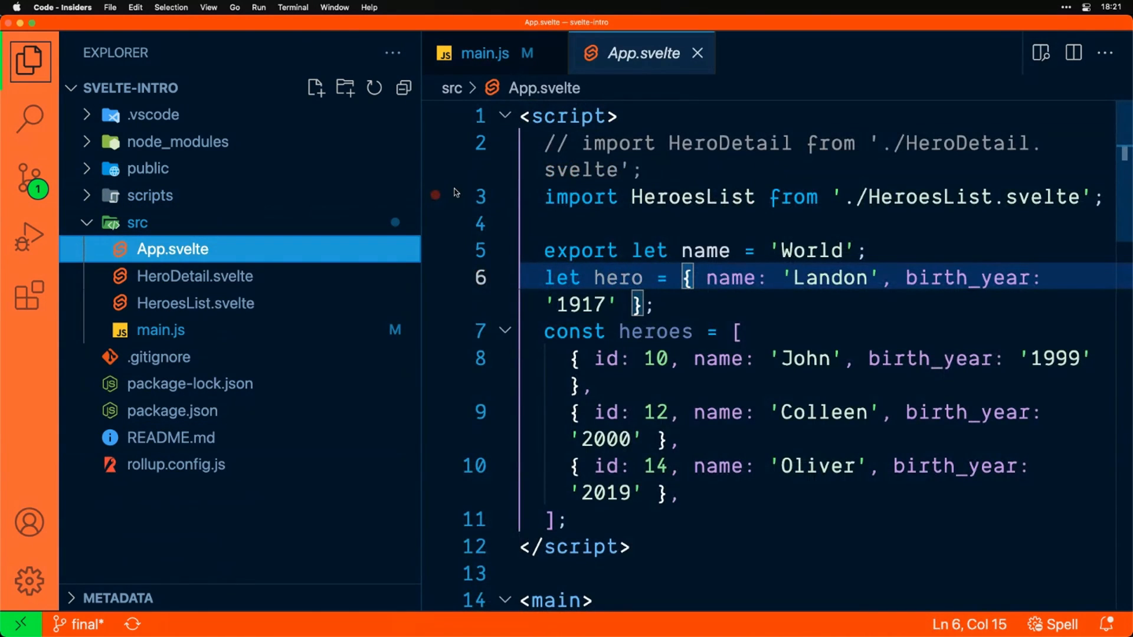
{"action": "left_click", "coordinate": [26, 57]}
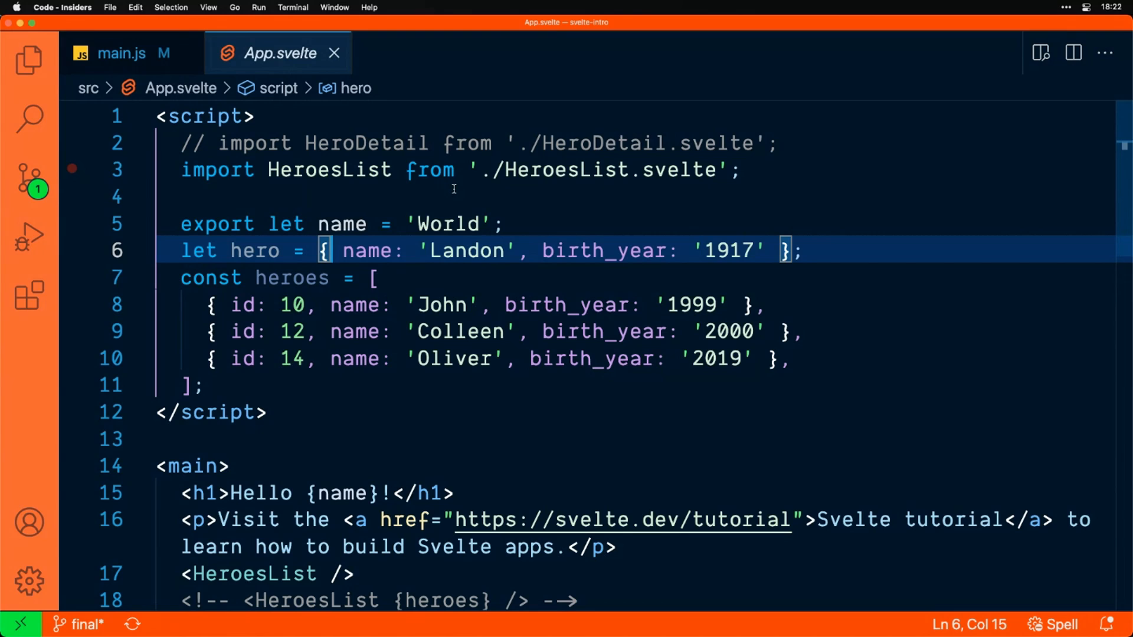
Run View: Toggle Zen Mode from the Command Palette.
{"action": "key", "text": "Cmd+Shift+P"}
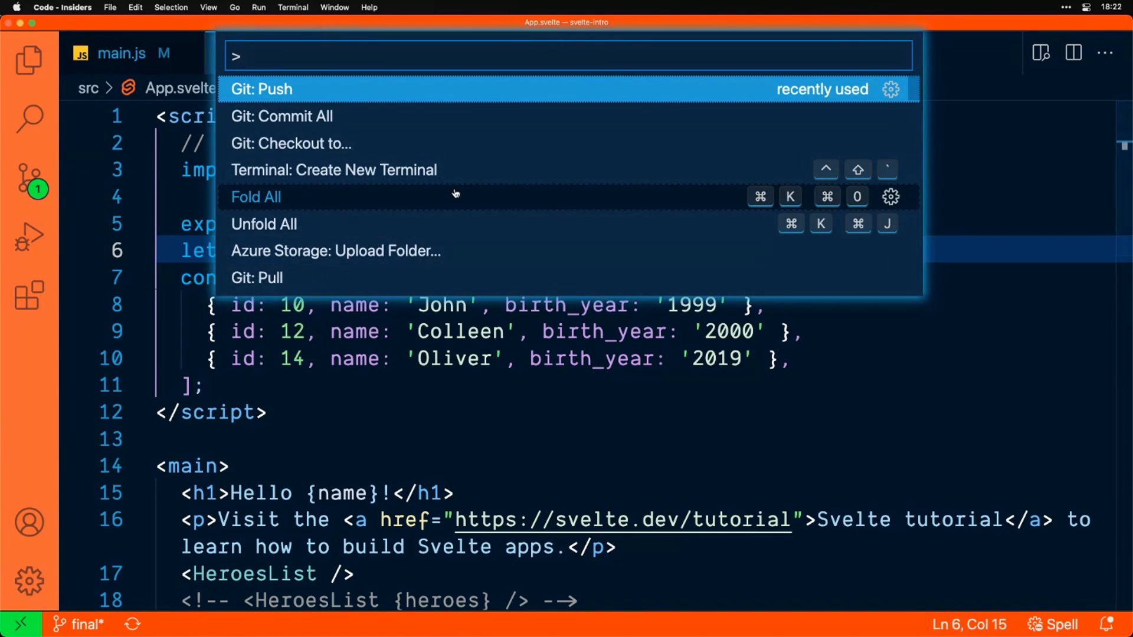
{"action": "type", "text": "zen"}
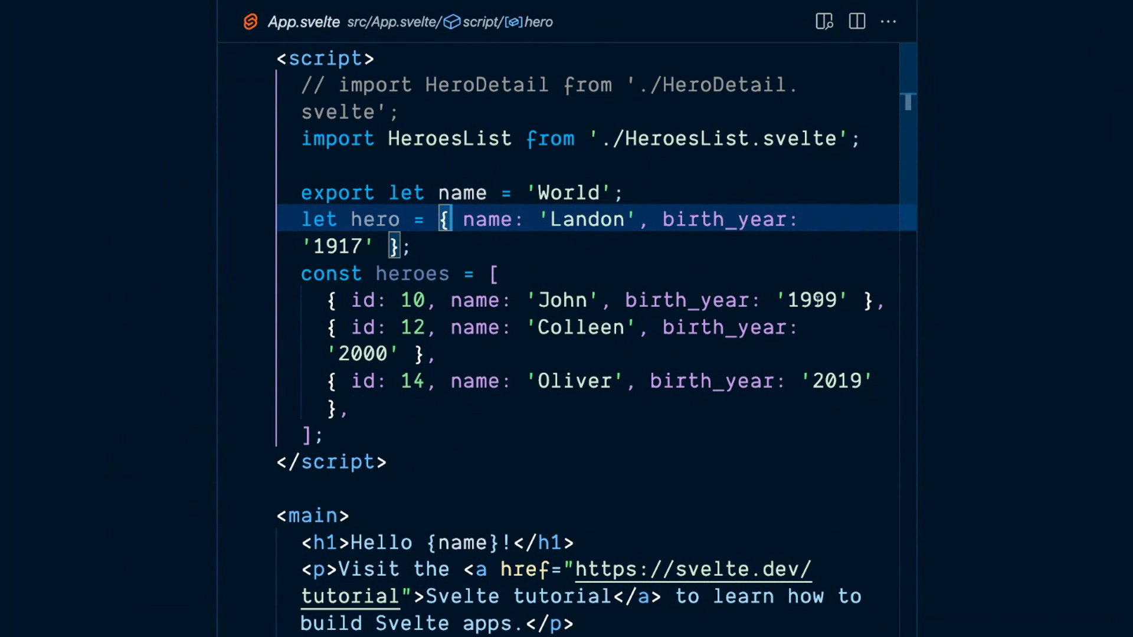
{"action": "mouse_move", "coordinate": [900, 391]}
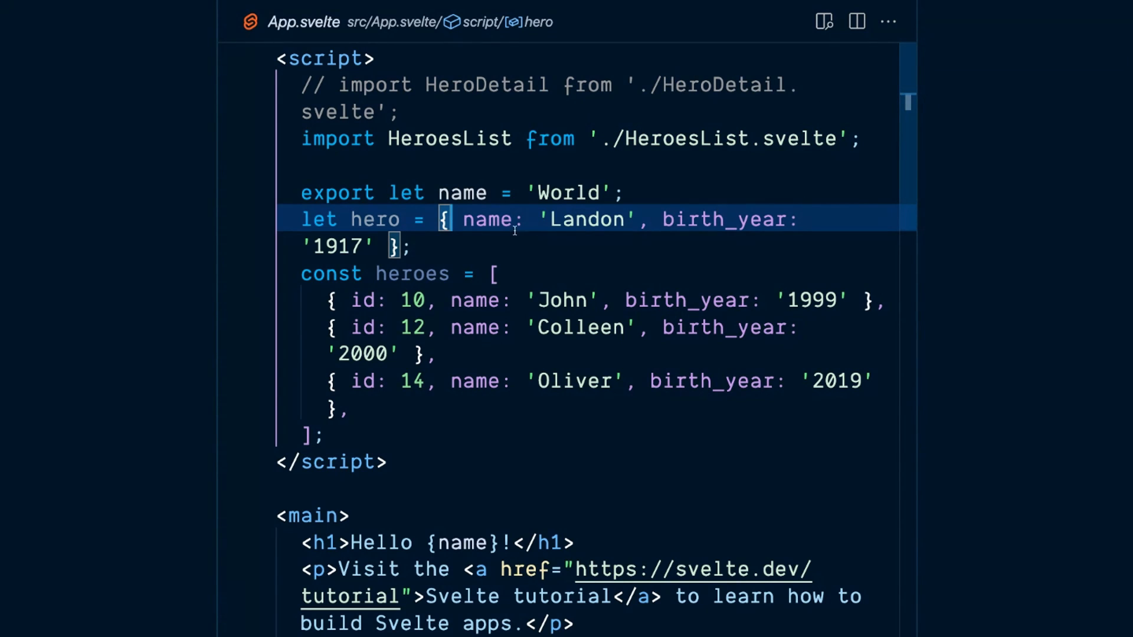
{"action": "left_click", "coordinate": [628, 191]}
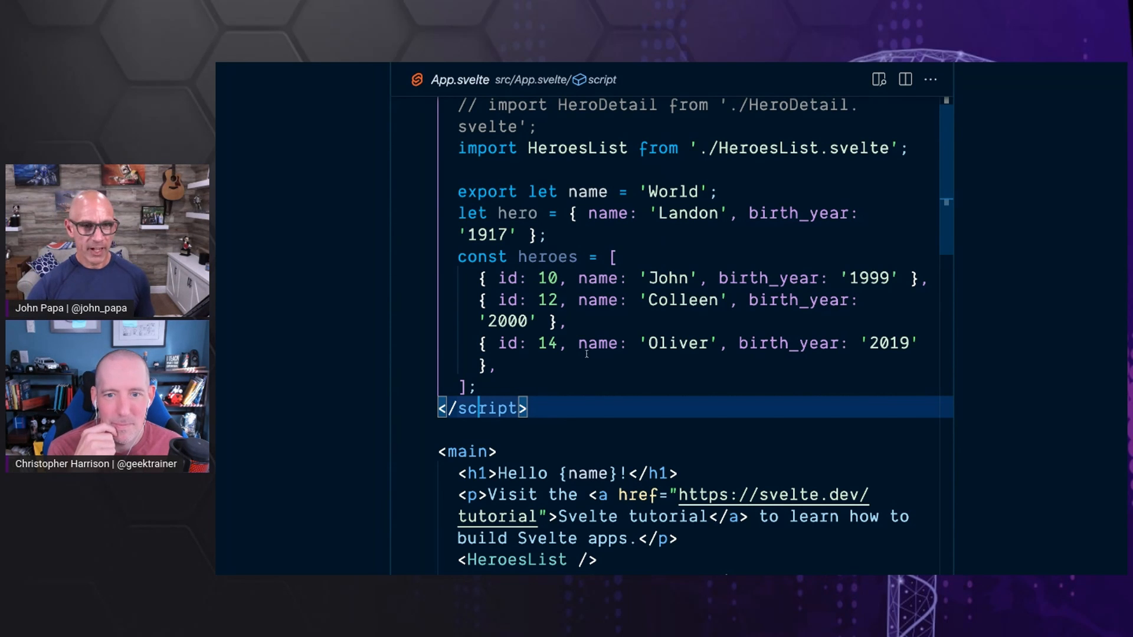
Fold App.svelte's script, main and style blocks, then focus the HeroesList tag.
{"action": "scroll", "scroll_direction": "down", "scroll_amount": 3}
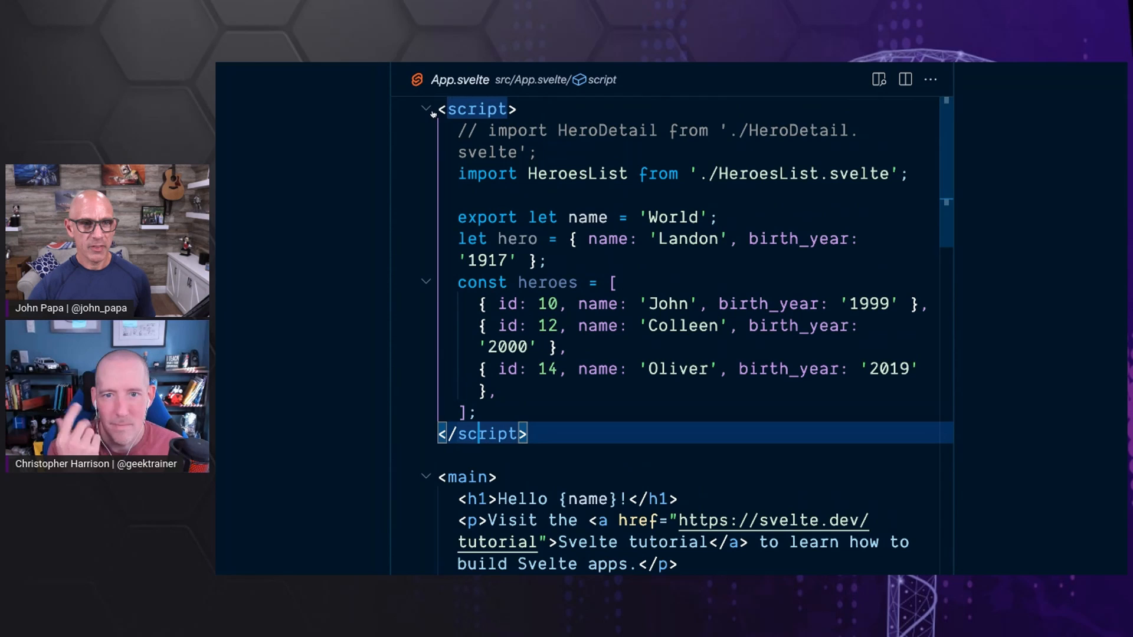
{"action": "left_click", "coordinate": [424, 110]}
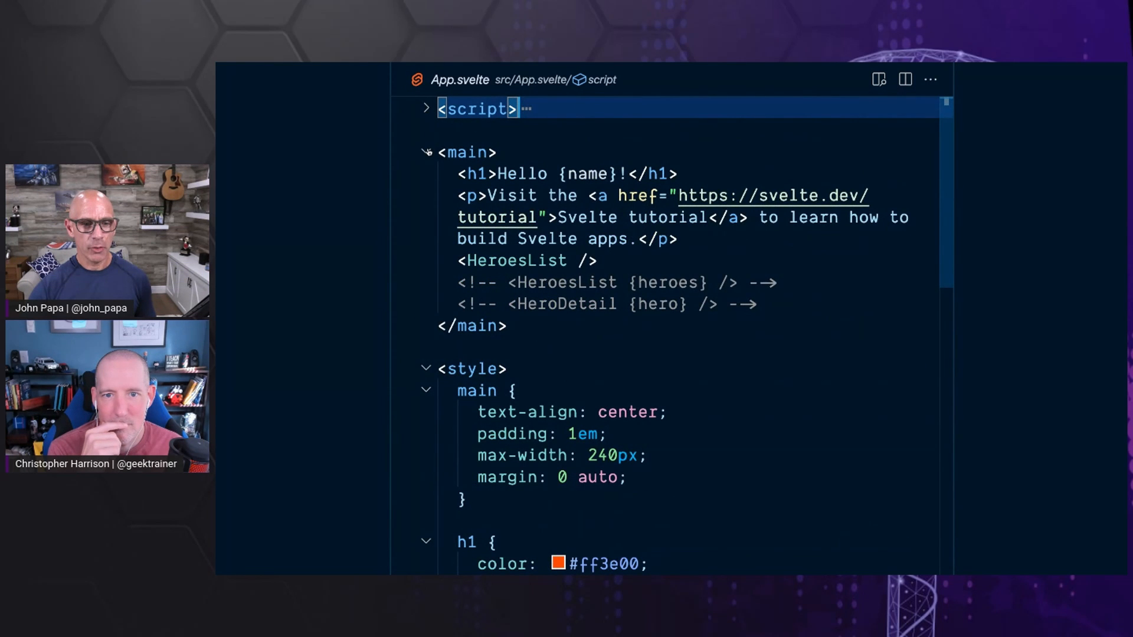
{"action": "left_click", "coordinate": [425, 152]}
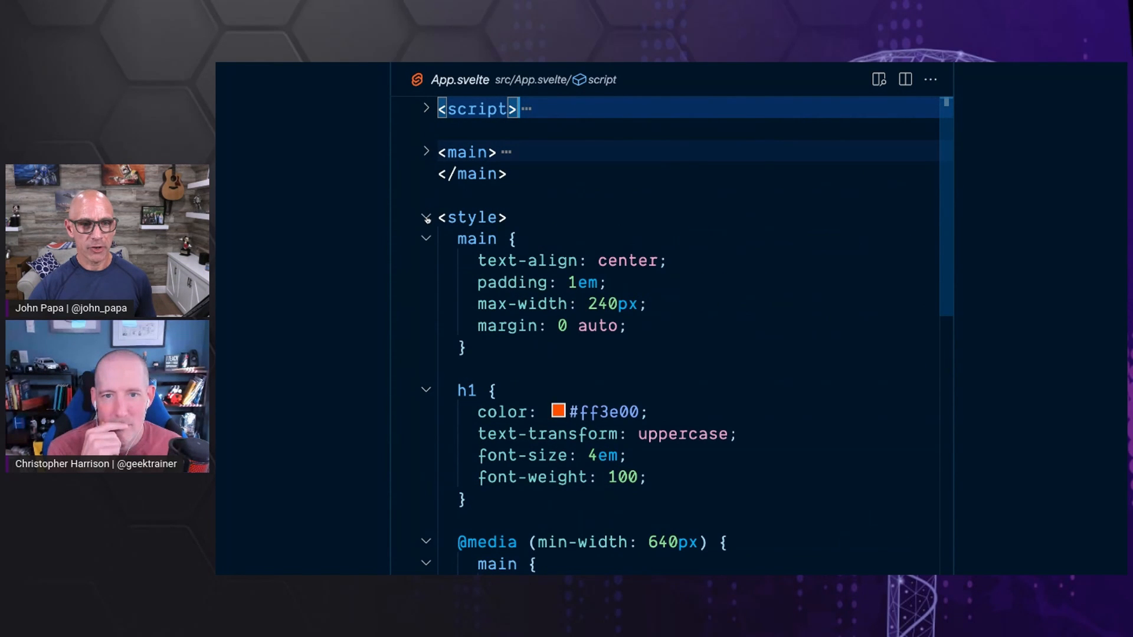
{"action": "left_click", "coordinate": [426, 218]}
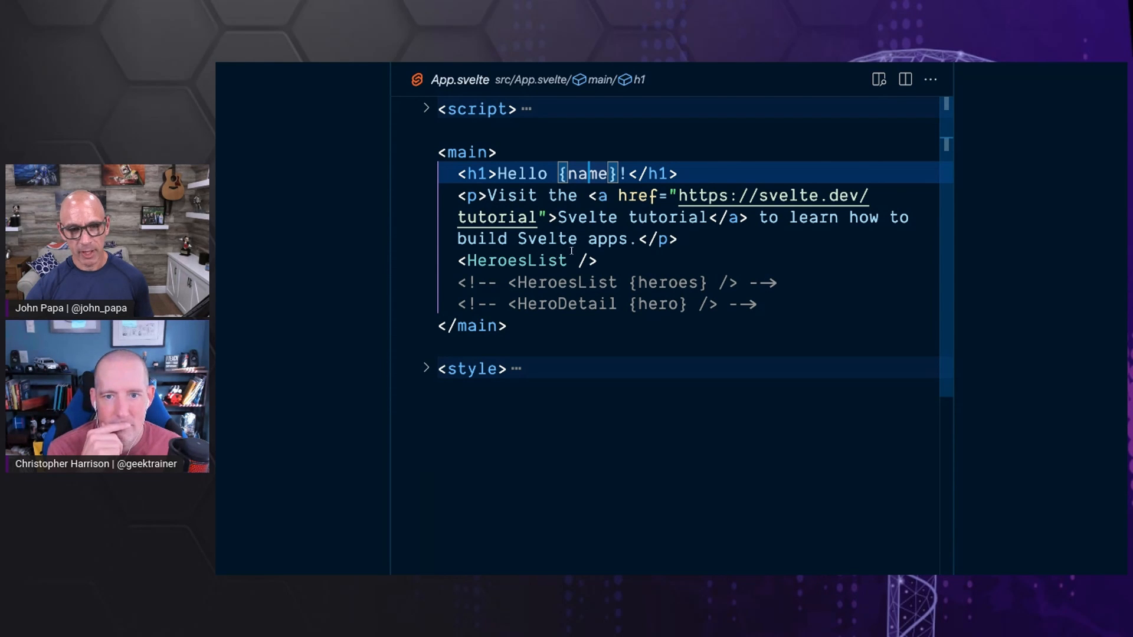
{"action": "left_click", "coordinate": [538, 260]}
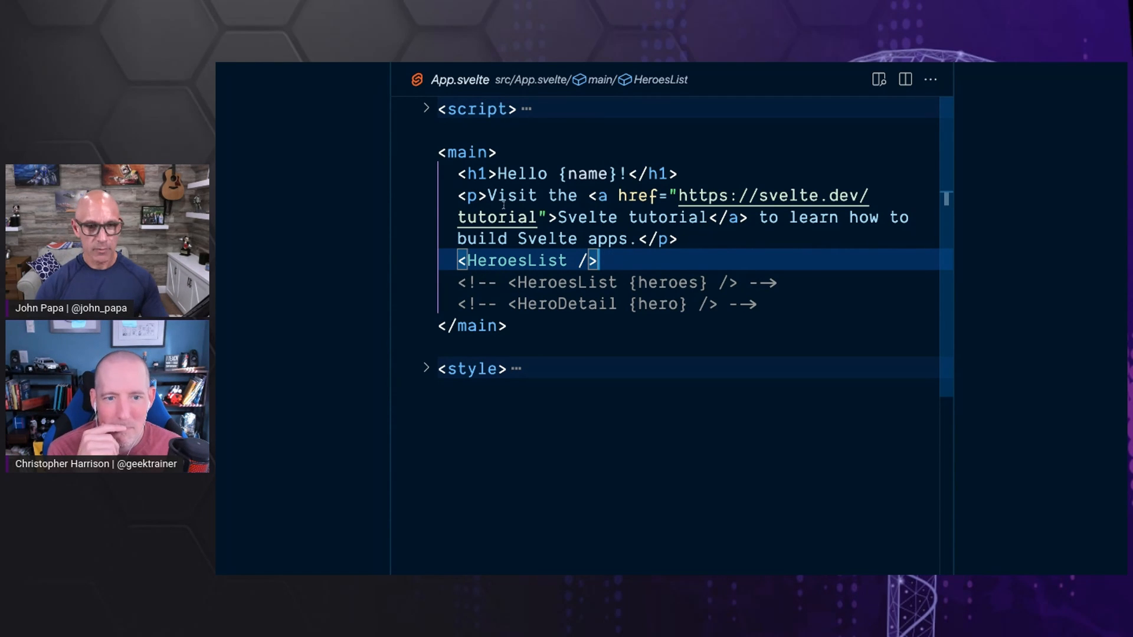
Unfold App.svelte's script block to show the HeroesList import.
{"action": "left_click", "coordinate": [426, 109]}
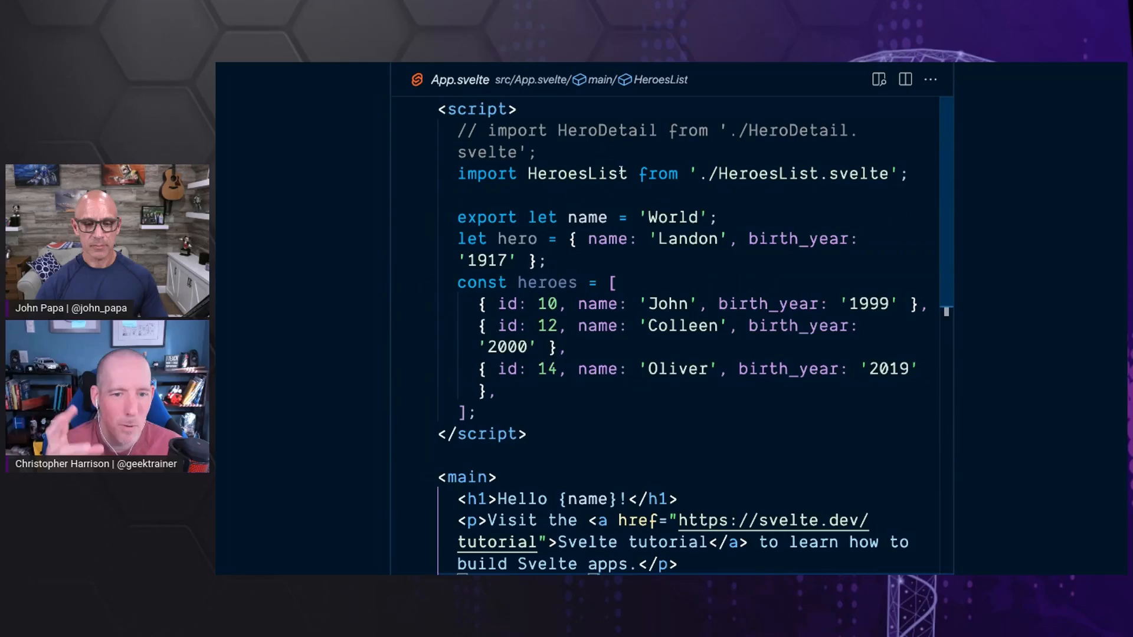
{"action": "scroll", "scroll_direction": "down", "scroll_amount": 3}
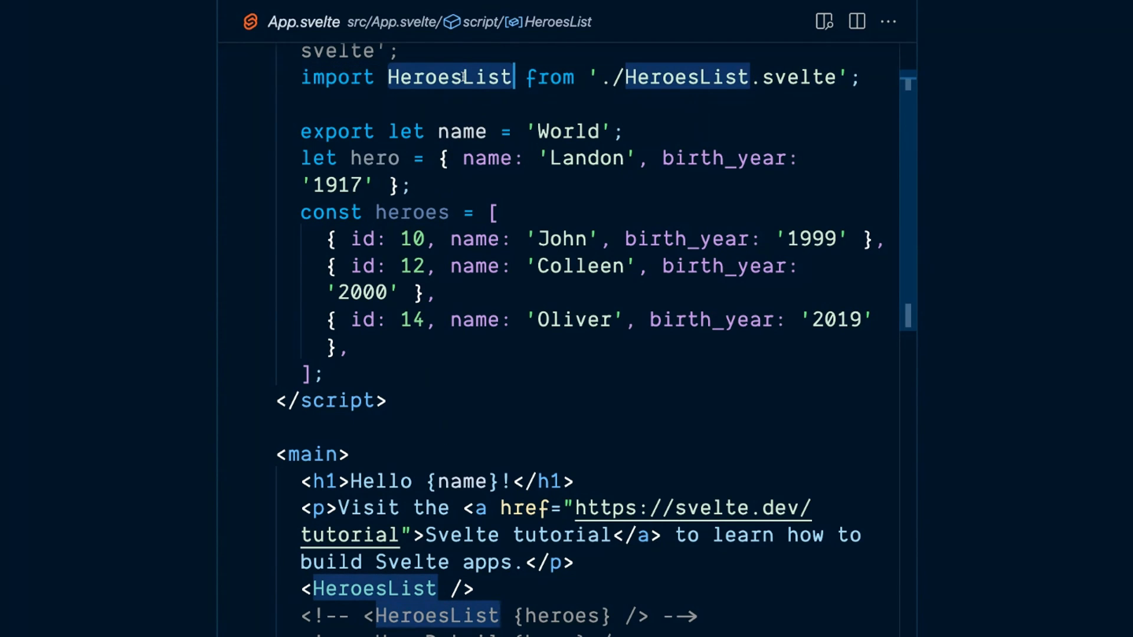
{"action": "mouse_move", "coordinate": [704, 77]}
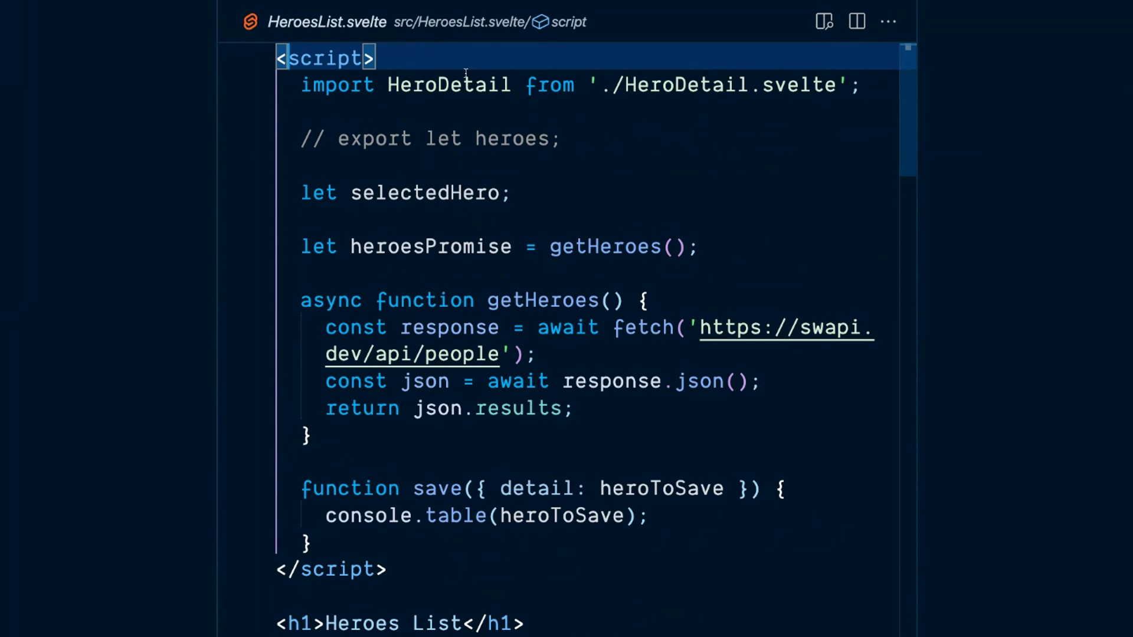
{"action": "mouse_move", "coordinate": [447, 85]}
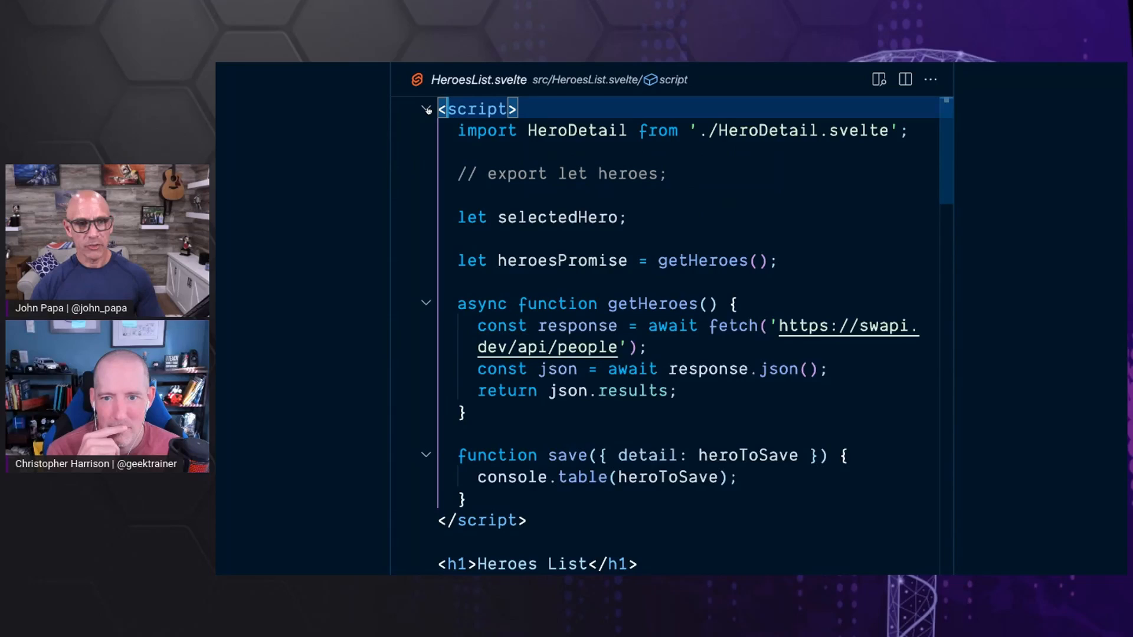
{"action": "left_click", "coordinate": [426, 109]}
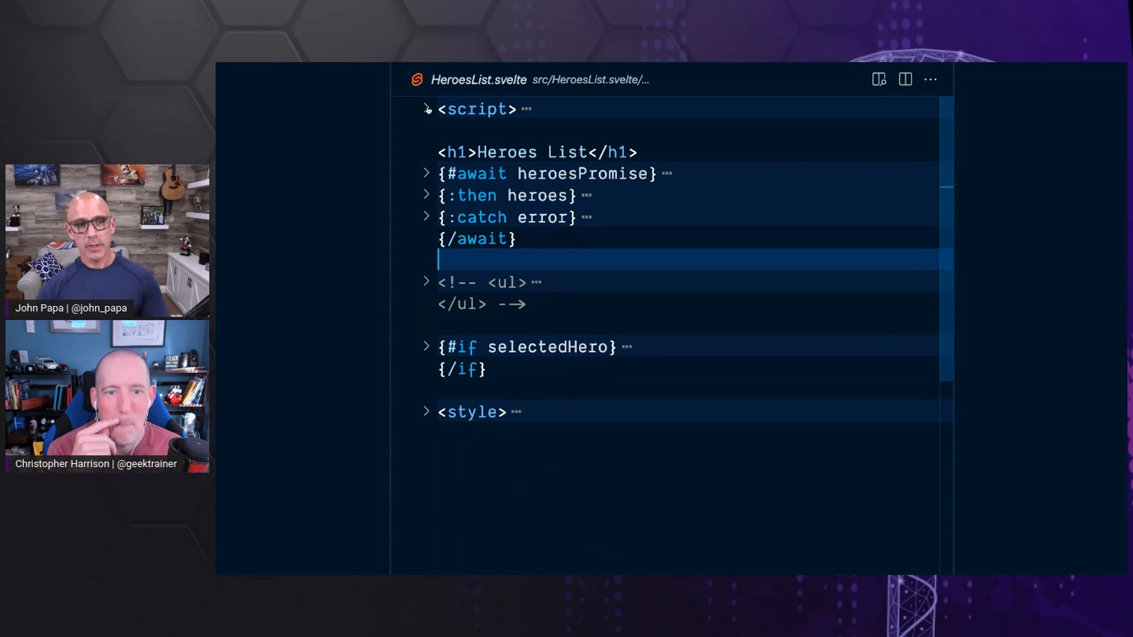
{"action": "left_click", "coordinate": [427, 109]}
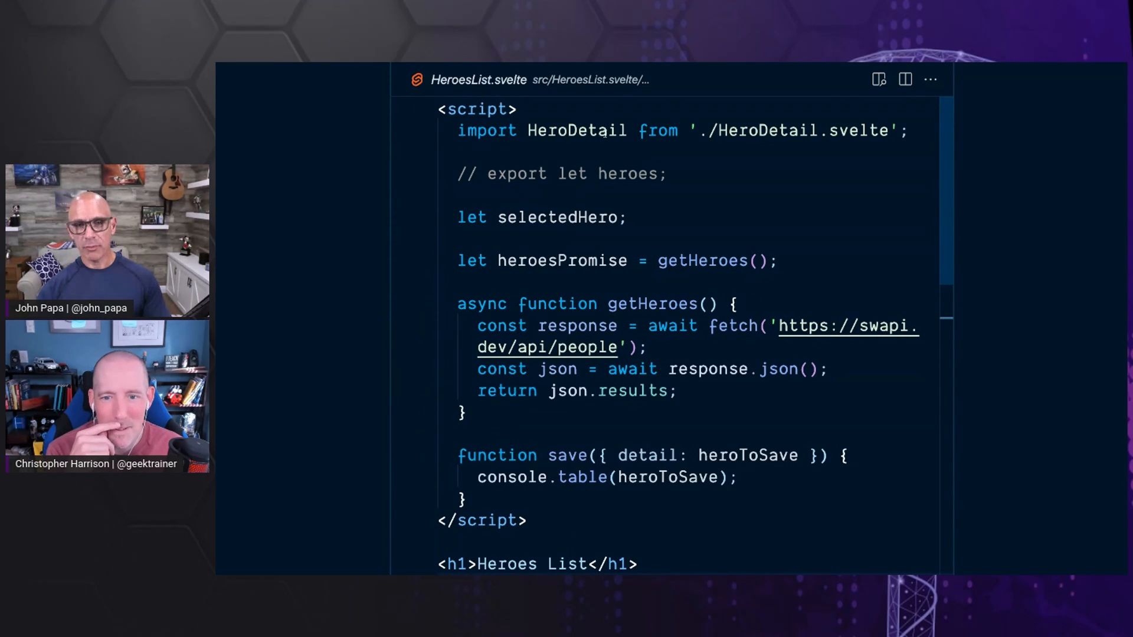
{"action": "left_click", "coordinate": [600, 130]}
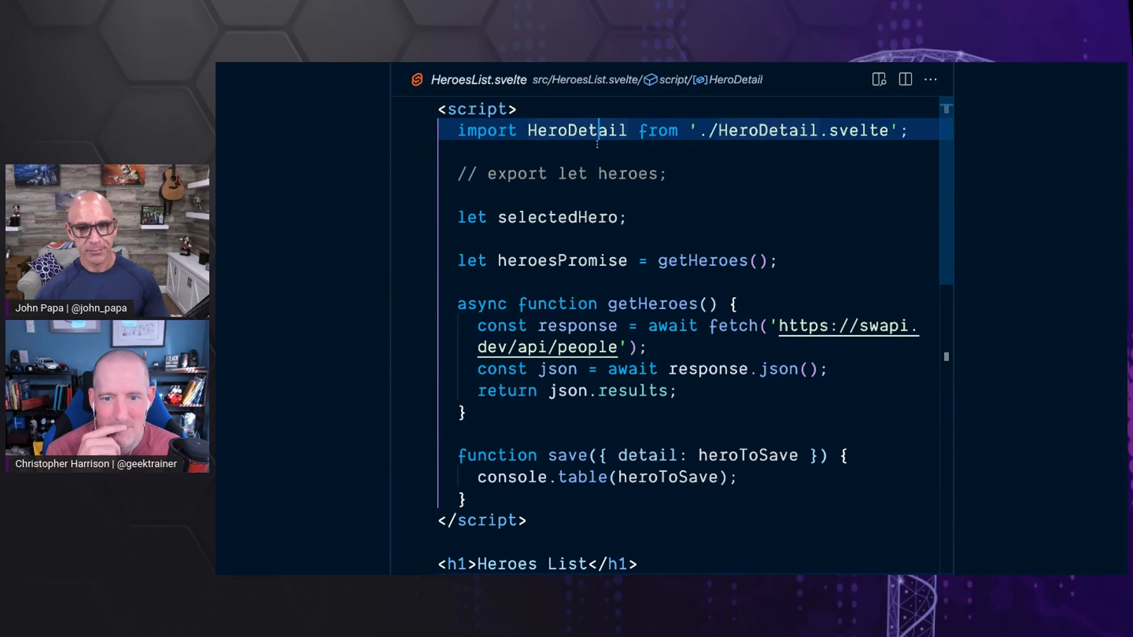
Highlight the HeroDetail component name in HeroesList.svelte.
{"action": "double_click", "coordinate": [556, 217]}
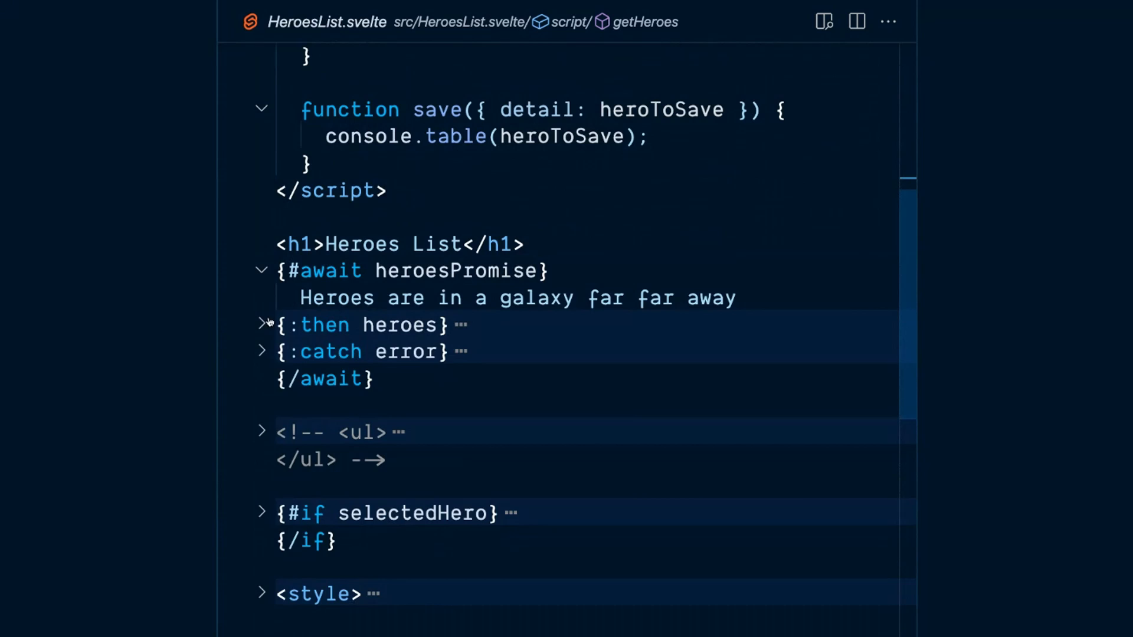
Unfold the {:then heroes} branch and highlight the await block's loading message.
{"action": "left_click", "coordinate": [263, 324]}
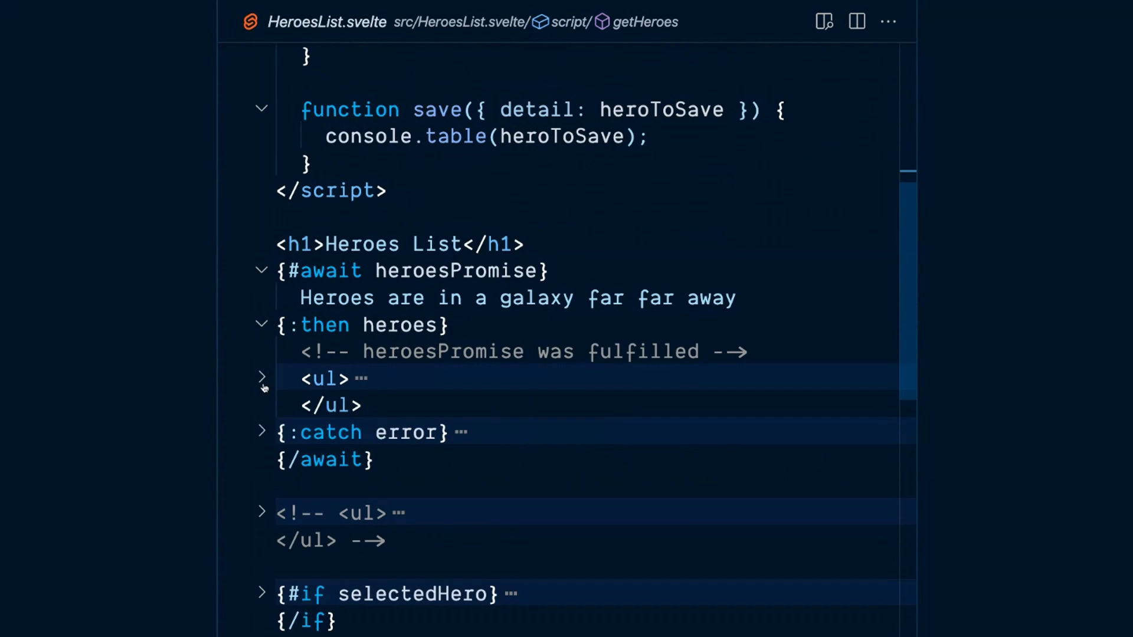
{"action": "mouse_move", "coordinate": [264, 325]}
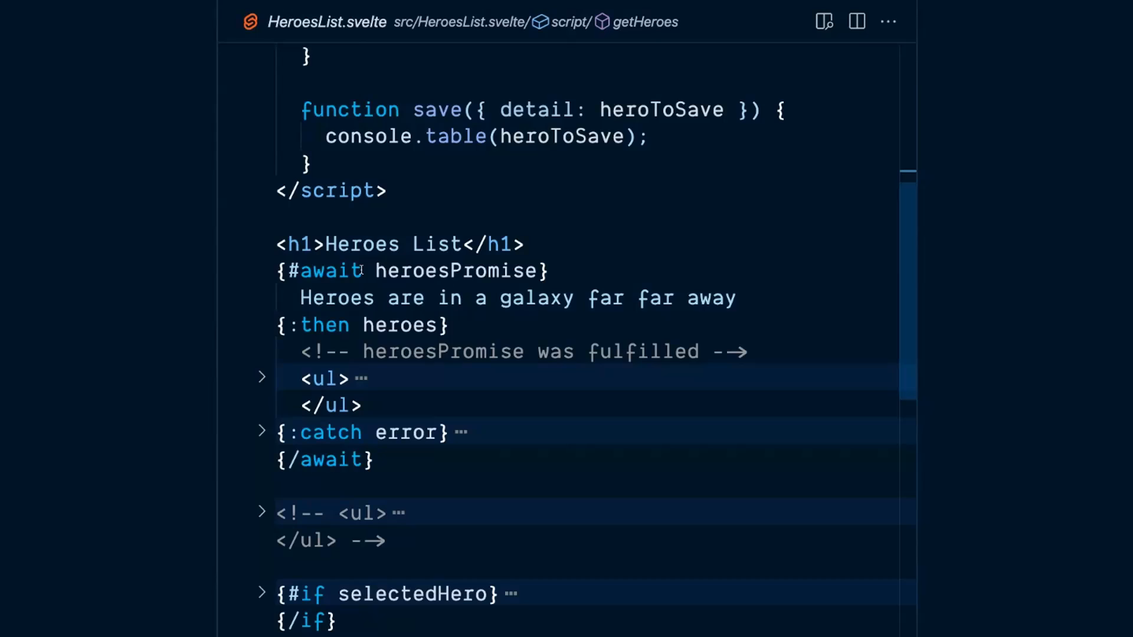
{"action": "left_click", "coordinate": [336, 271]}
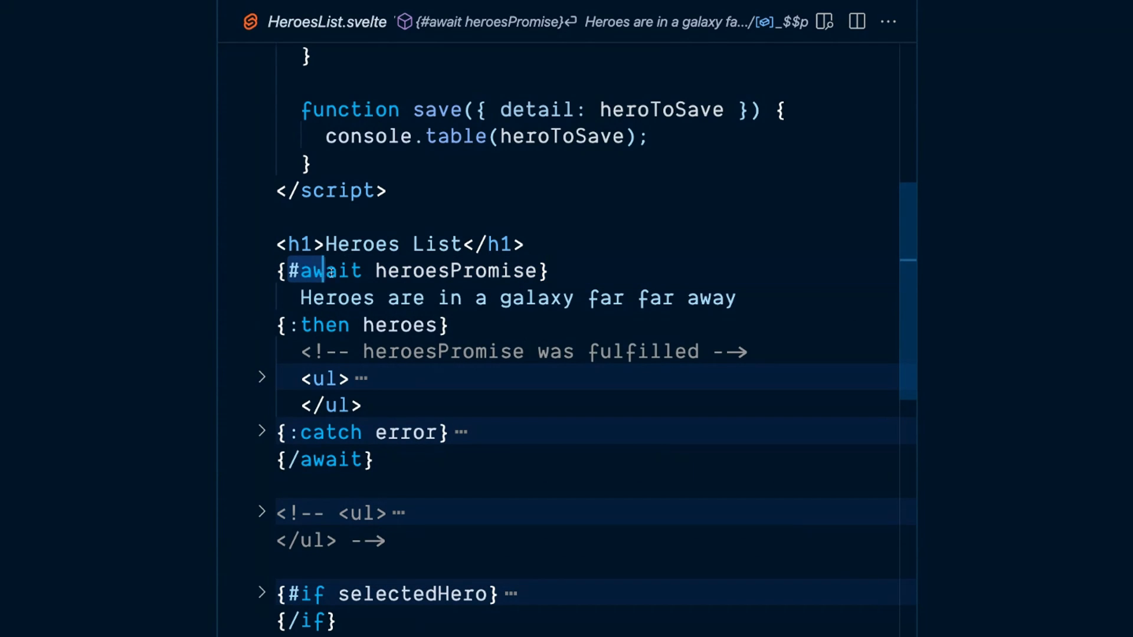
{"action": "double_click", "coordinate": [322, 270]}
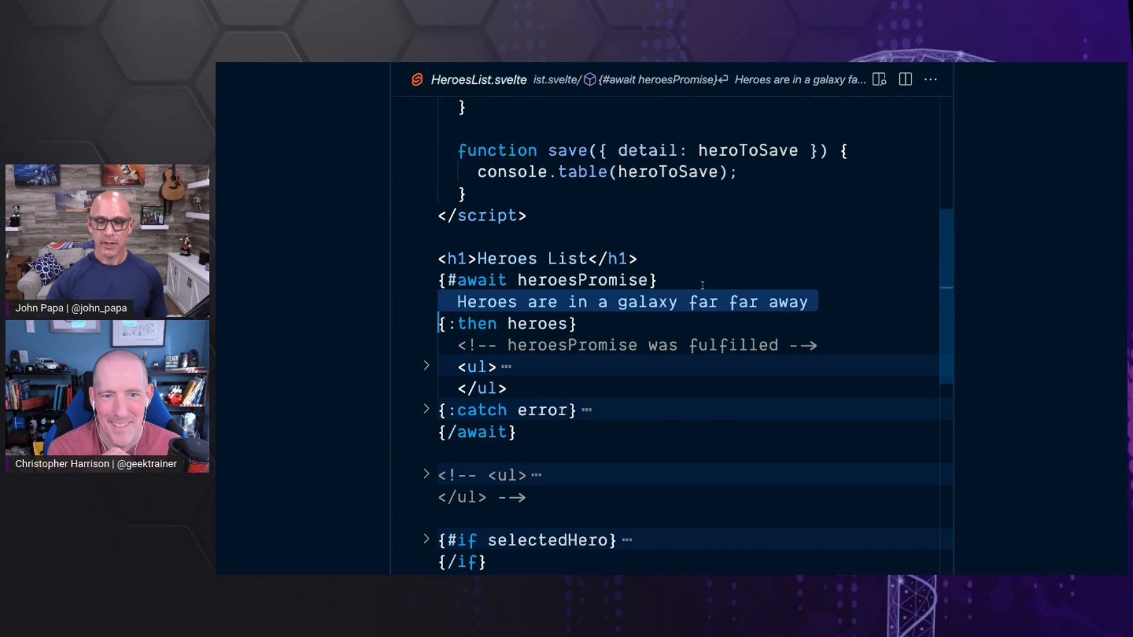
Unfold the heroes each loop and the {:catch error} branch's Sith message.
{"action": "scroll", "scroll_direction": "down", "scroll_amount": 3}
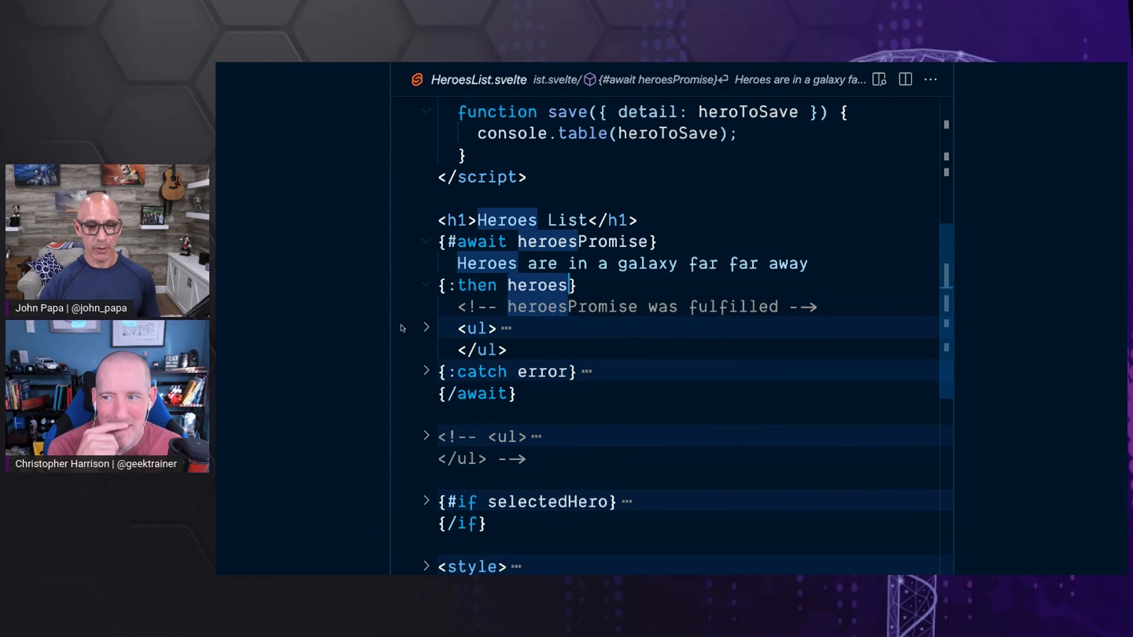
{"action": "left_click", "coordinate": [426, 327]}
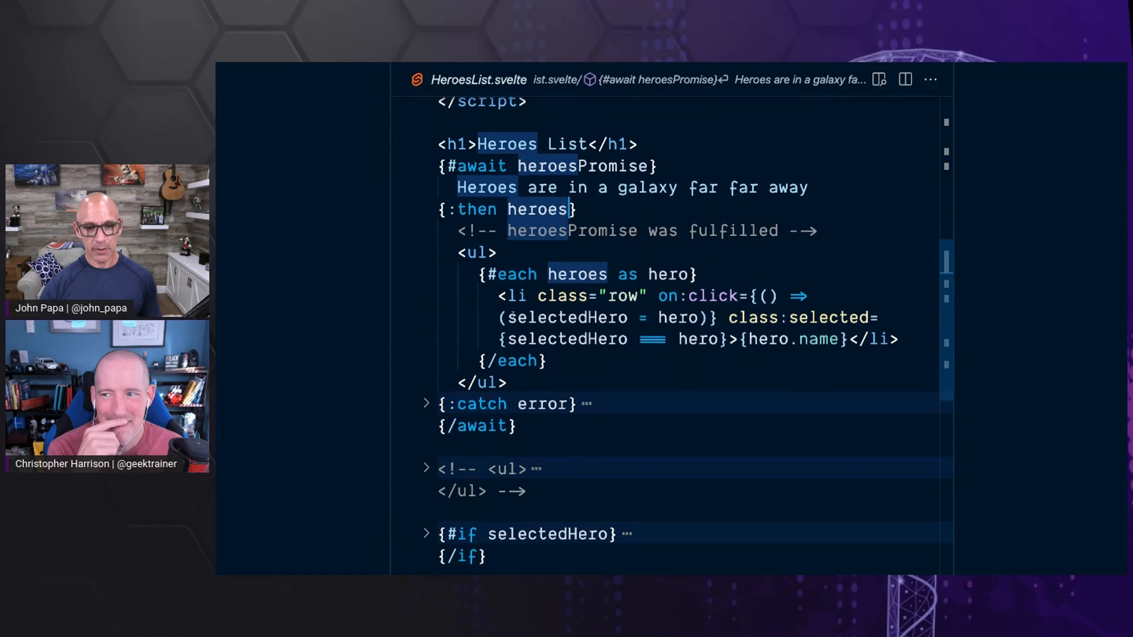
{"action": "scroll", "scroll_direction": "down", "scroll_amount": 3}
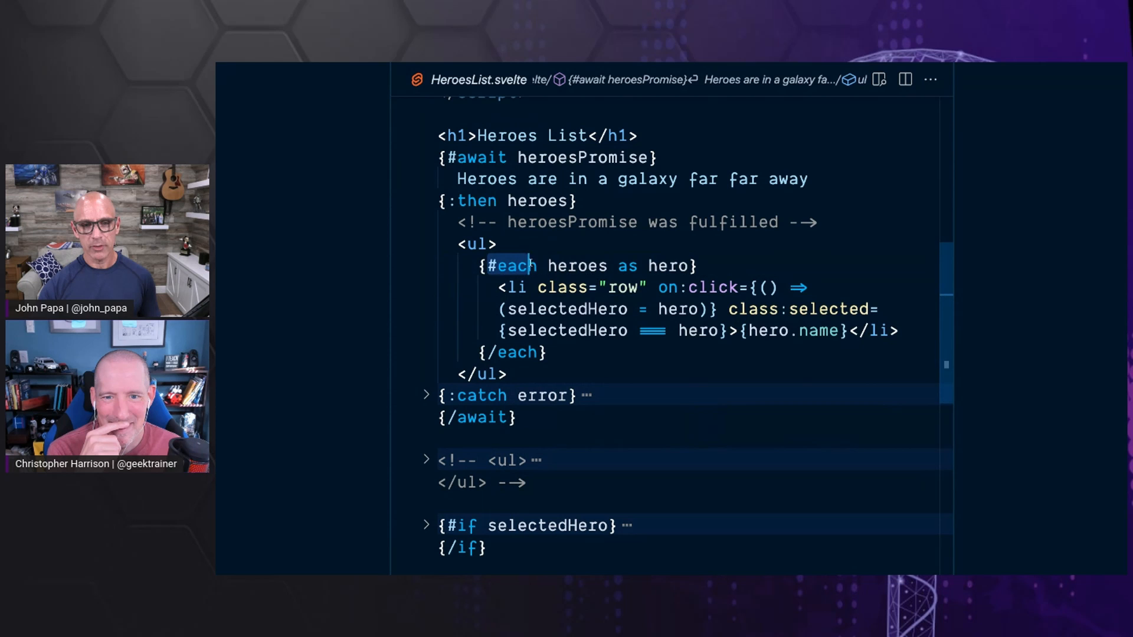
{"action": "double_click", "coordinate": [576, 265]}
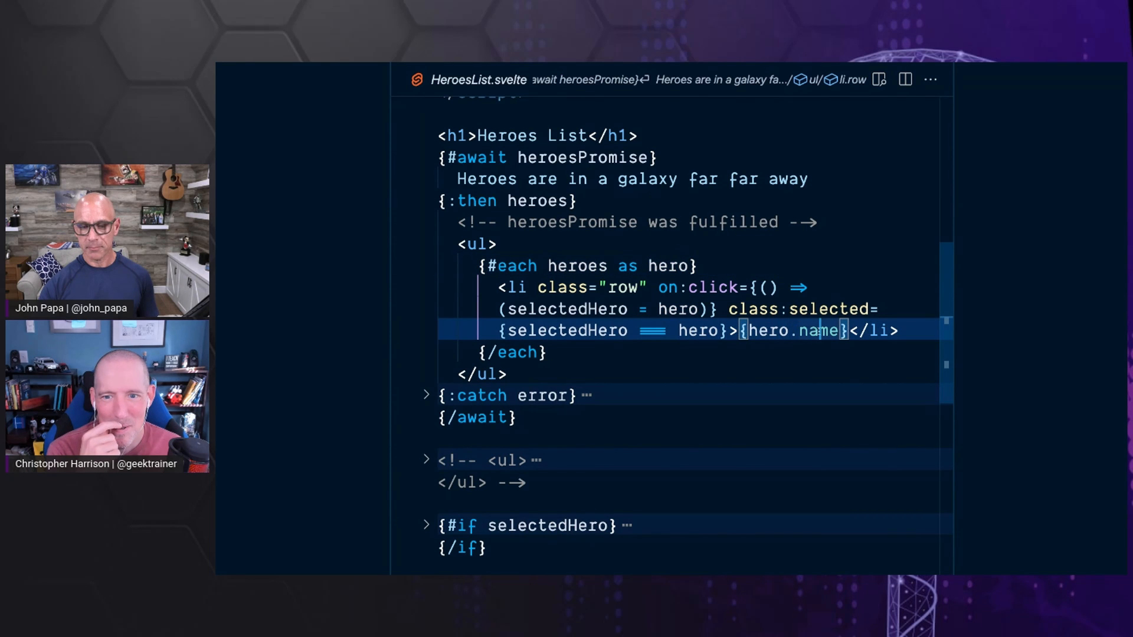
{"action": "left_click", "coordinate": [426, 395]}
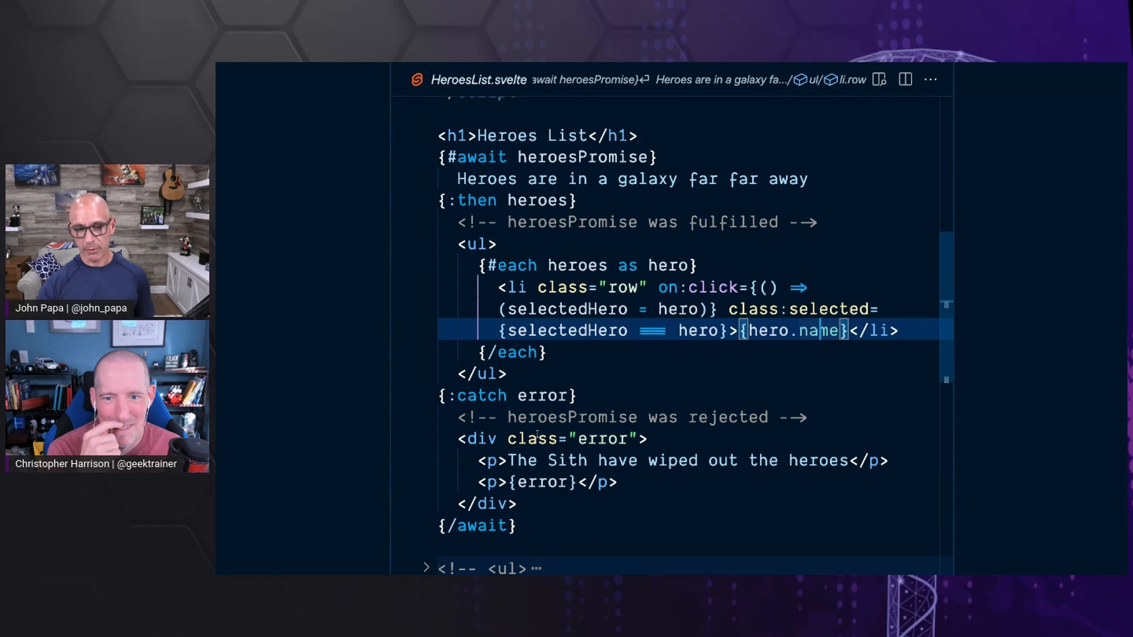
{"action": "scroll", "scroll_direction": "down", "scroll_amount": 3}
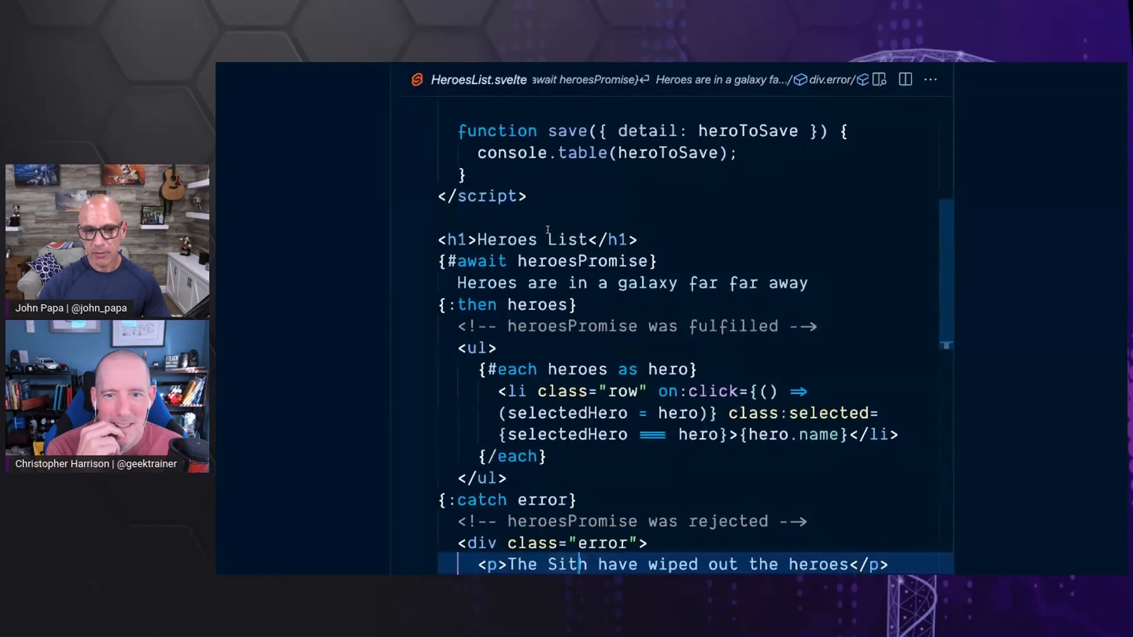
{"action": "scroll", "scroll_direction": "down", "scroll_amount": 3}
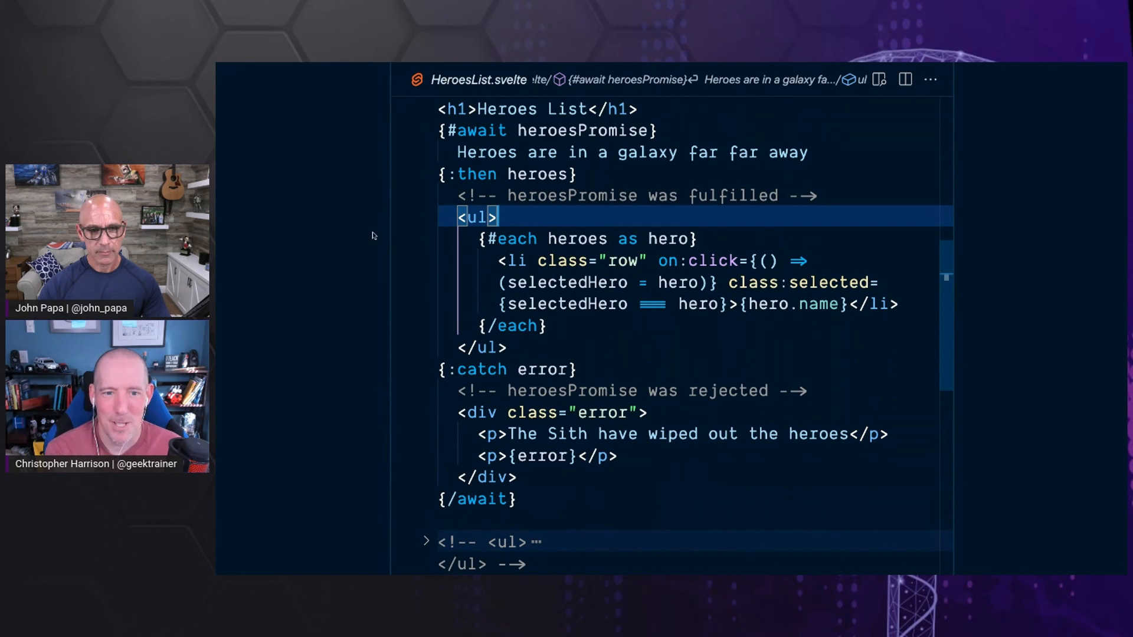
{"action": "mouse_move", "coordinate": [348, 239]}
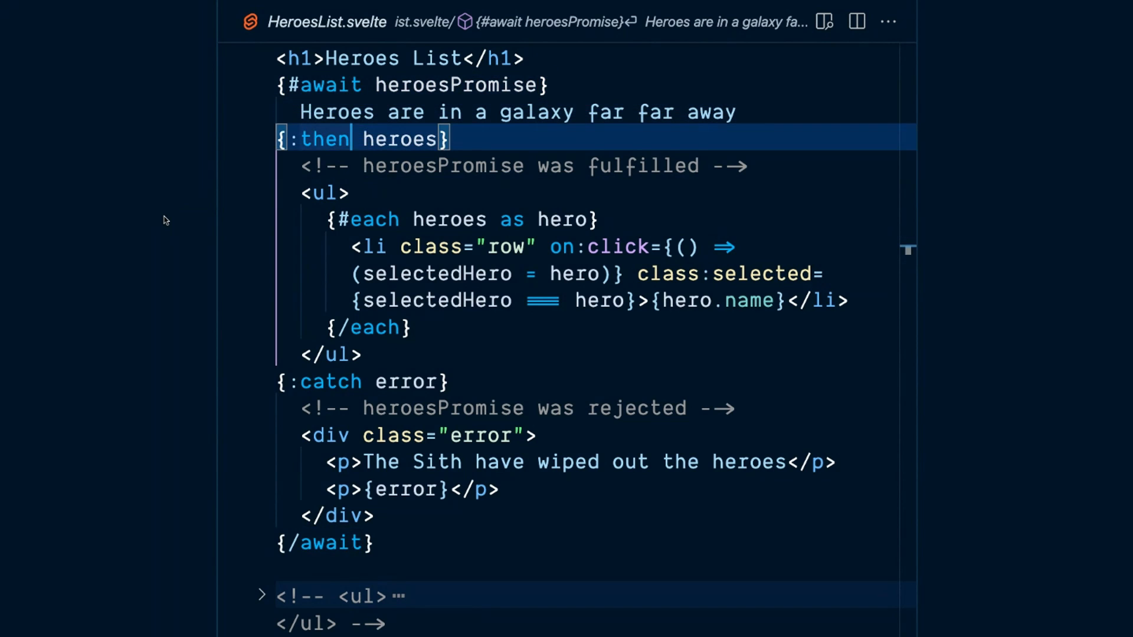
{"action": "left_click", "coordinate": [330, 381]}
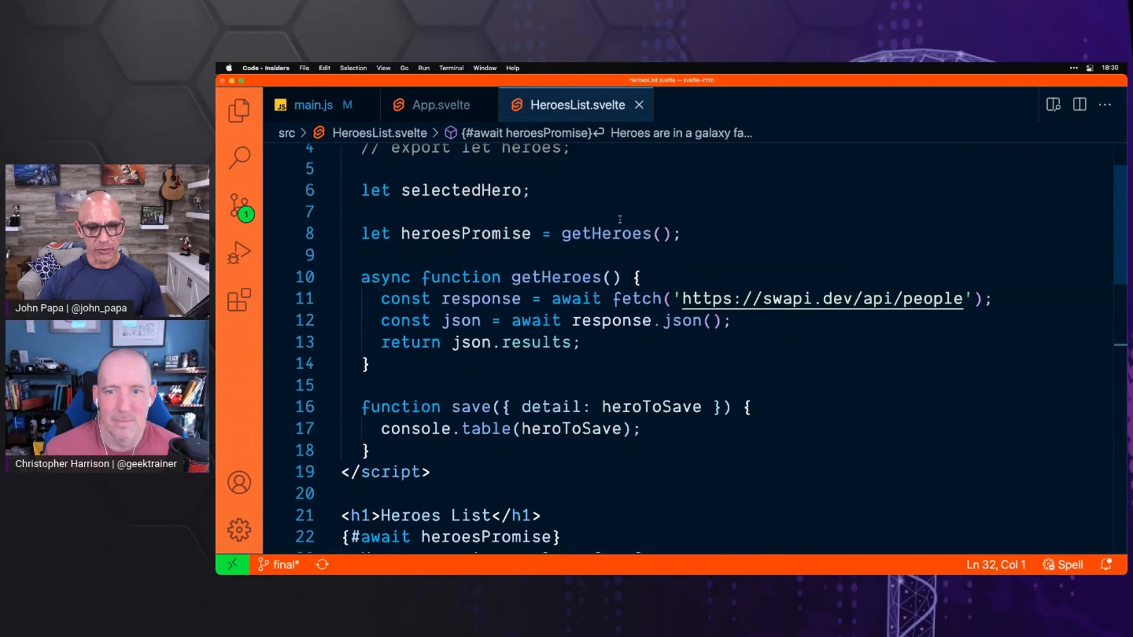
Find the imported HeroDetail name in HeroesList.svelte.
{"action": "scroll", "scroll_direction": "down", "scroll_amount": 3}
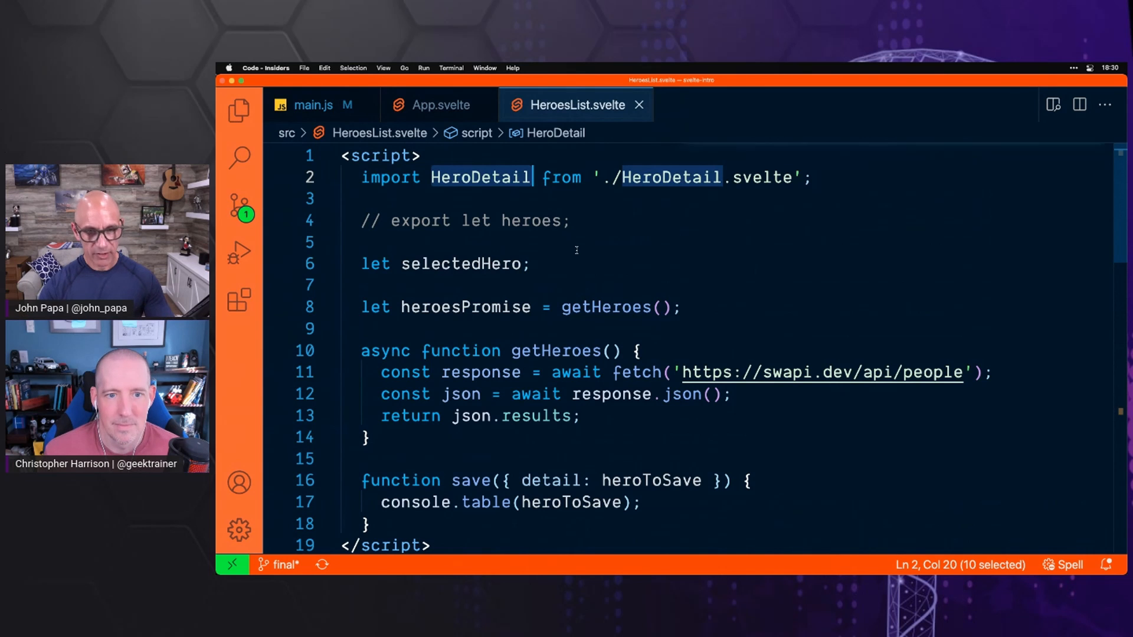
{"action": "key", "text": "Cmd+f"}
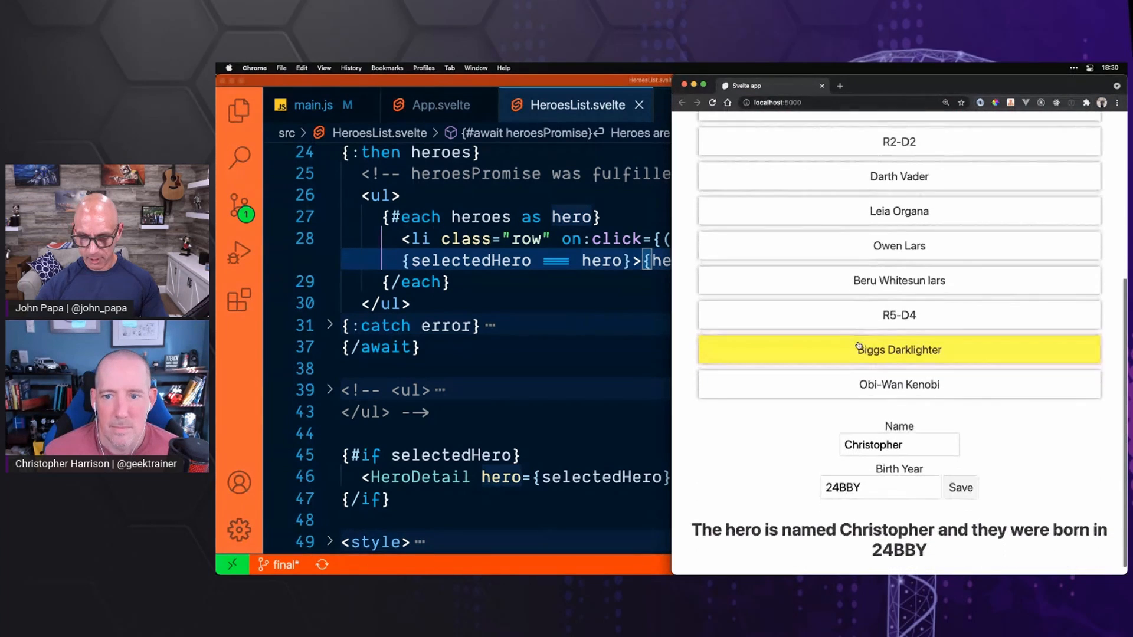
Select Obi-Wan Kenobi, then Beru Whitesun lars, then return to the editor.
{"action": "left_click", "coordinate": [899, 384]}
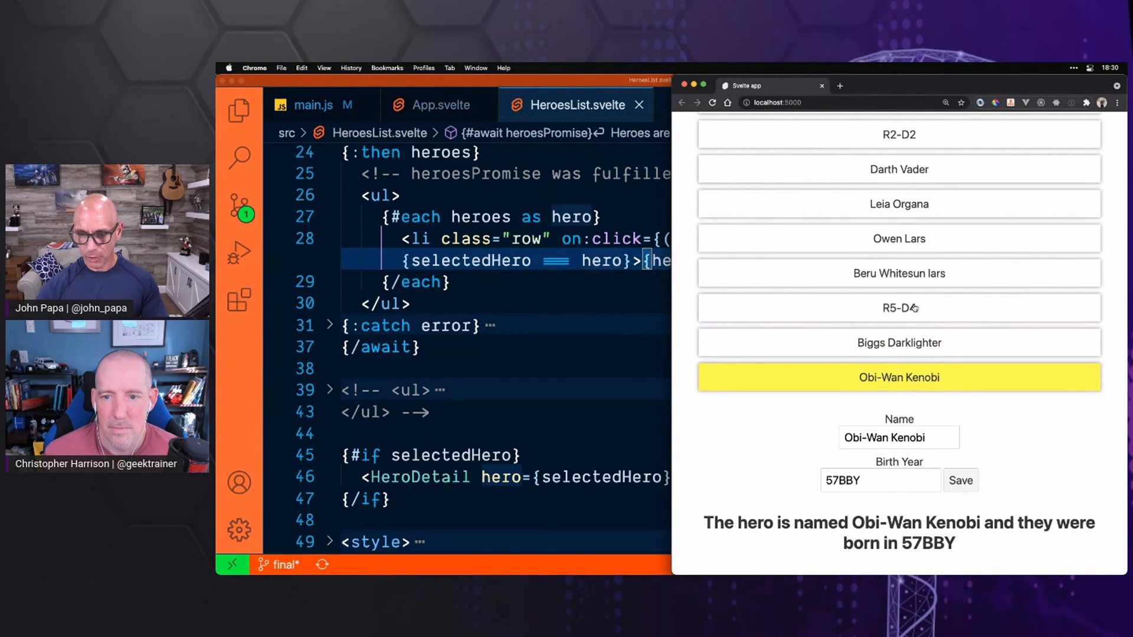
{"action": "left_click", "coordinate": [899, 273]}
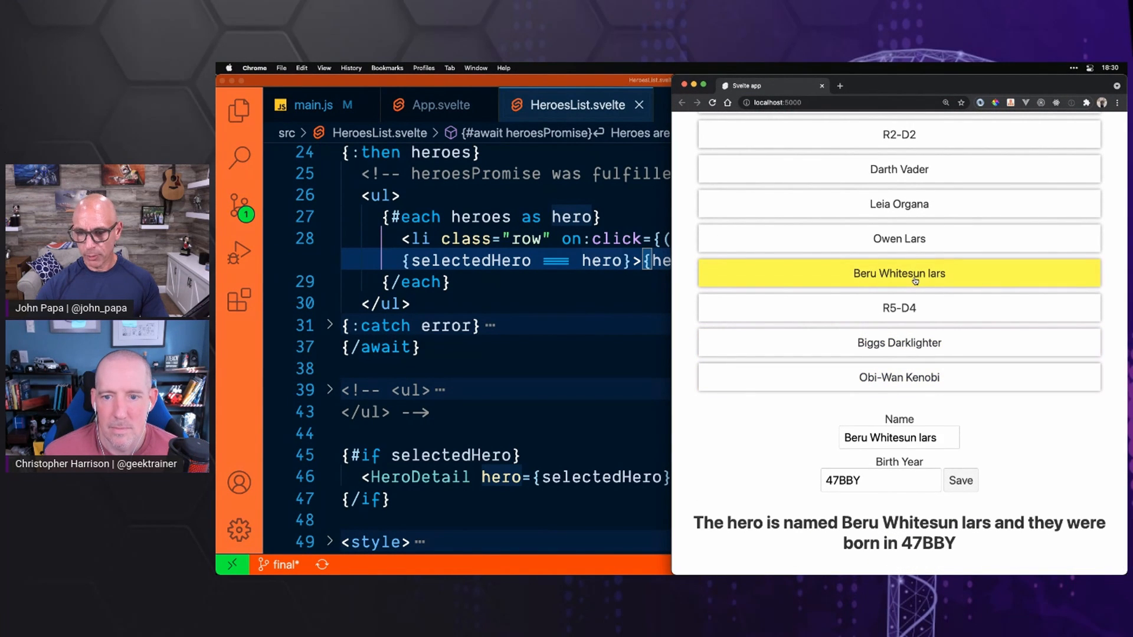
{"action": "left_click", "coordinate": [899, 377]}
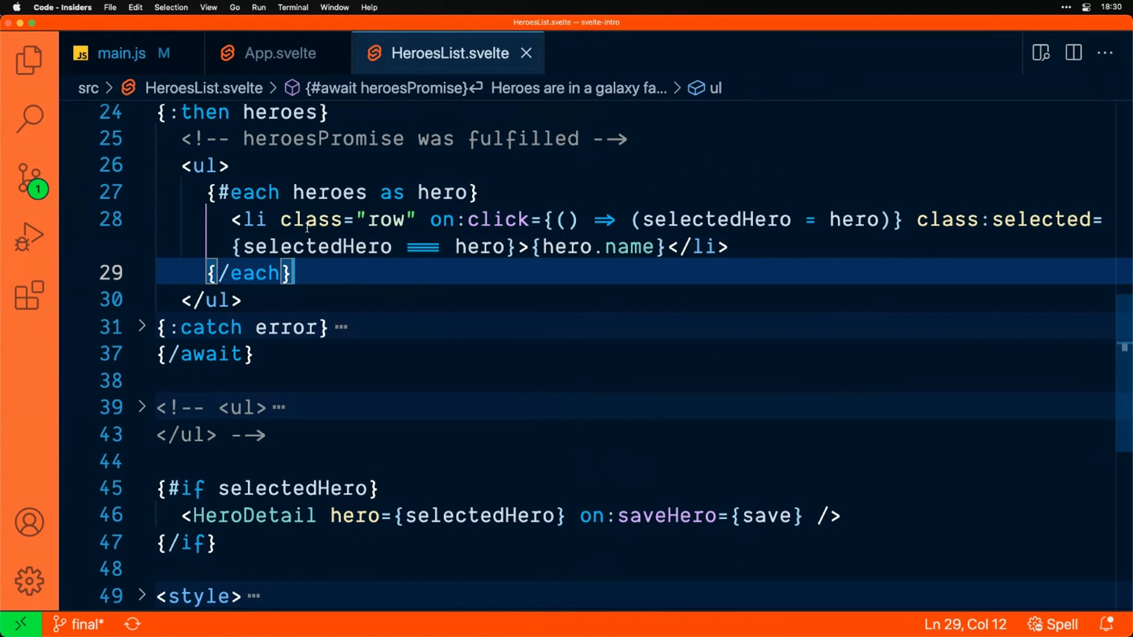
{"action": "mouse_move", "coordinate": [477, 219]}
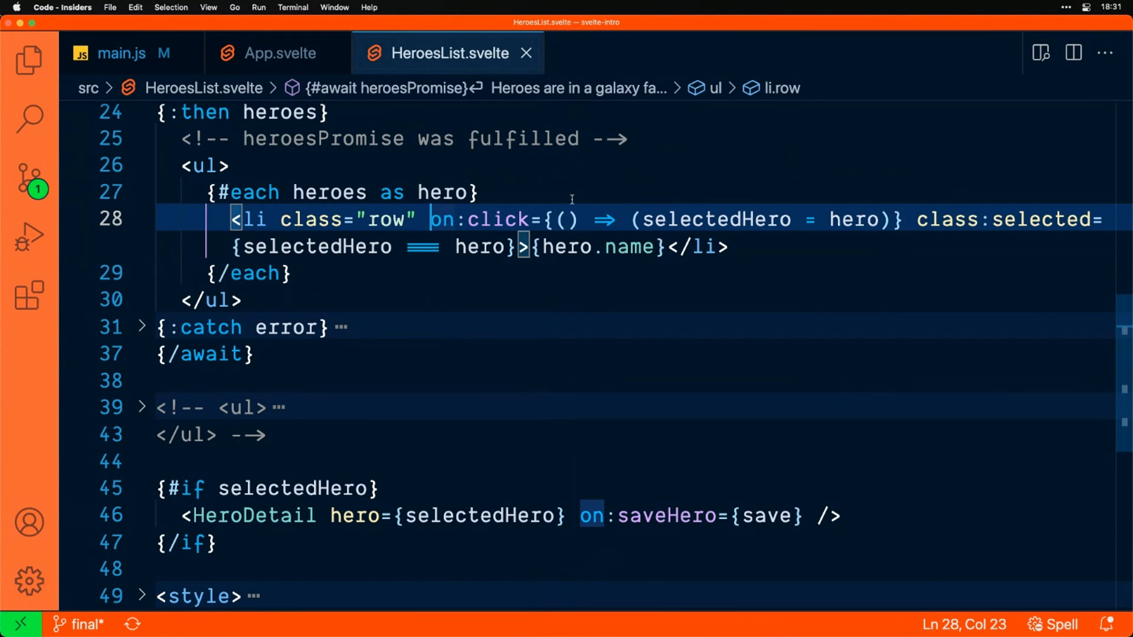
{"action": "double_click", "coordinate": [446, 219]}
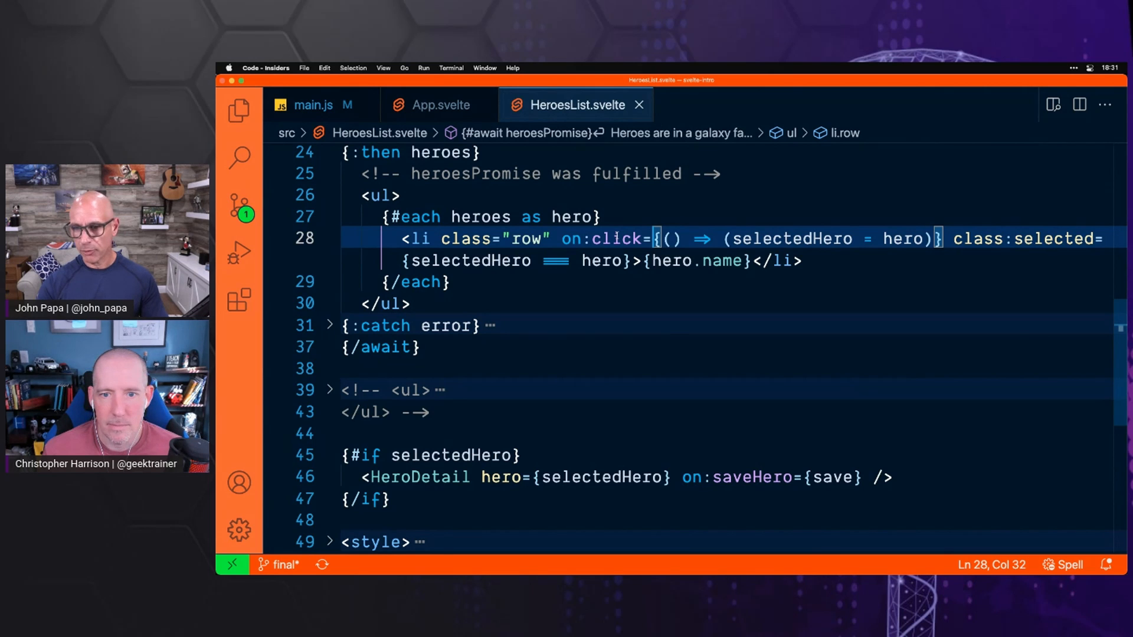
{"action": "left_click_drag", "start_coordinate": [654, 238], "coordinate": [923, 238]}
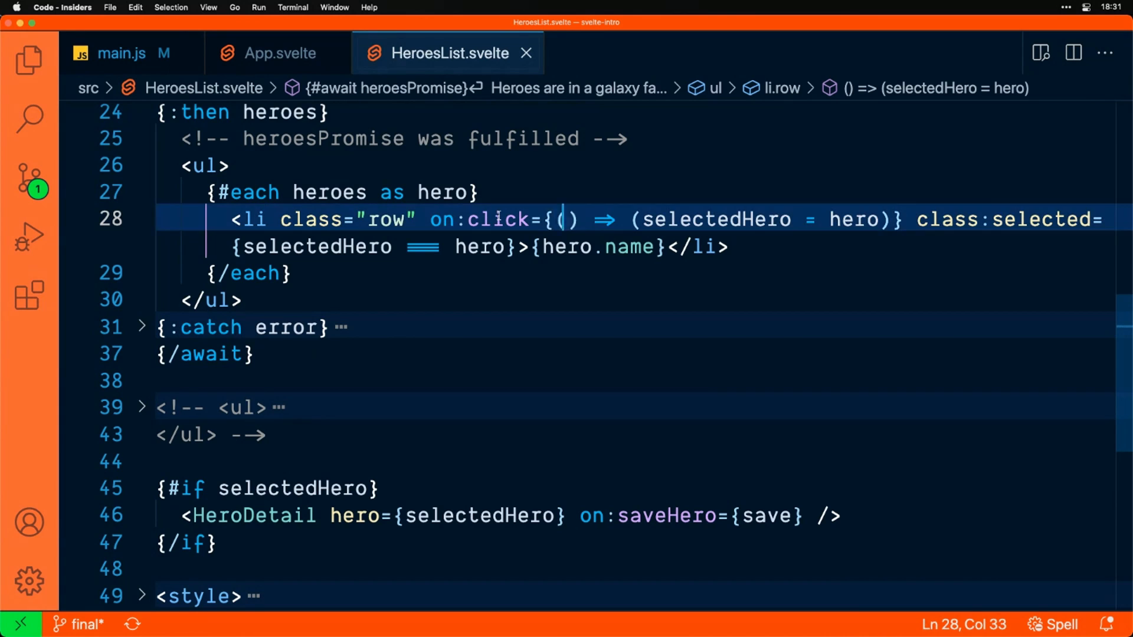
{"action": "left_click_drag", "start_coordinate": [547, 218], "coordinate": [576, 219]}
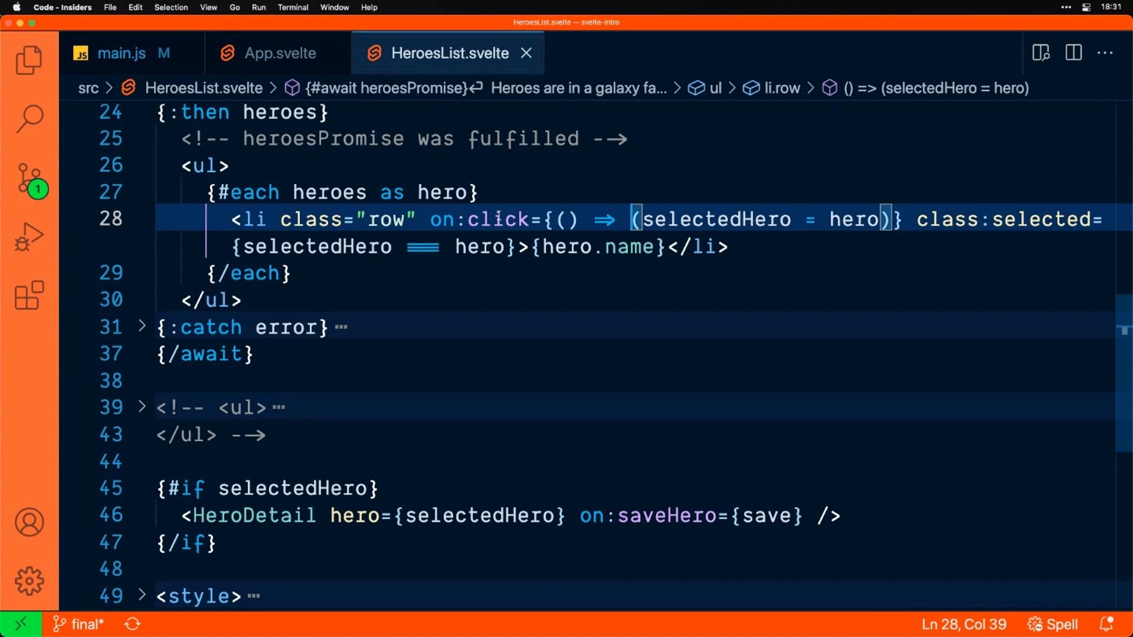
{"action": "left_click_drag", "start_coordinate": [638, 219], "coordinate": [820, 219]}
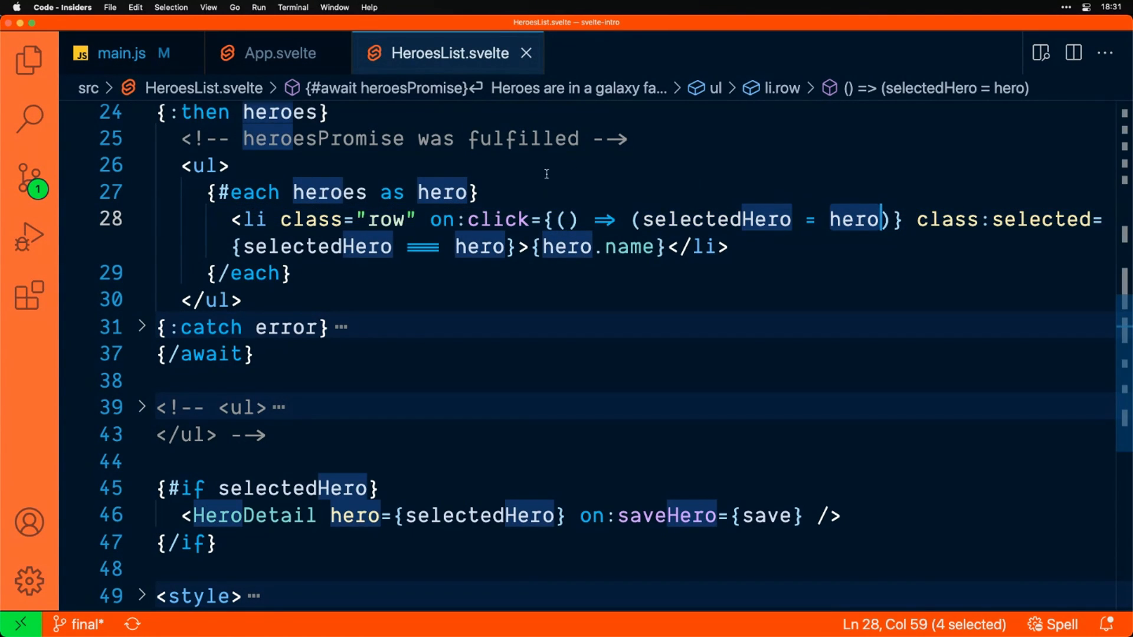
{"action": "mouse_move", "coordinate": [442, 192]}
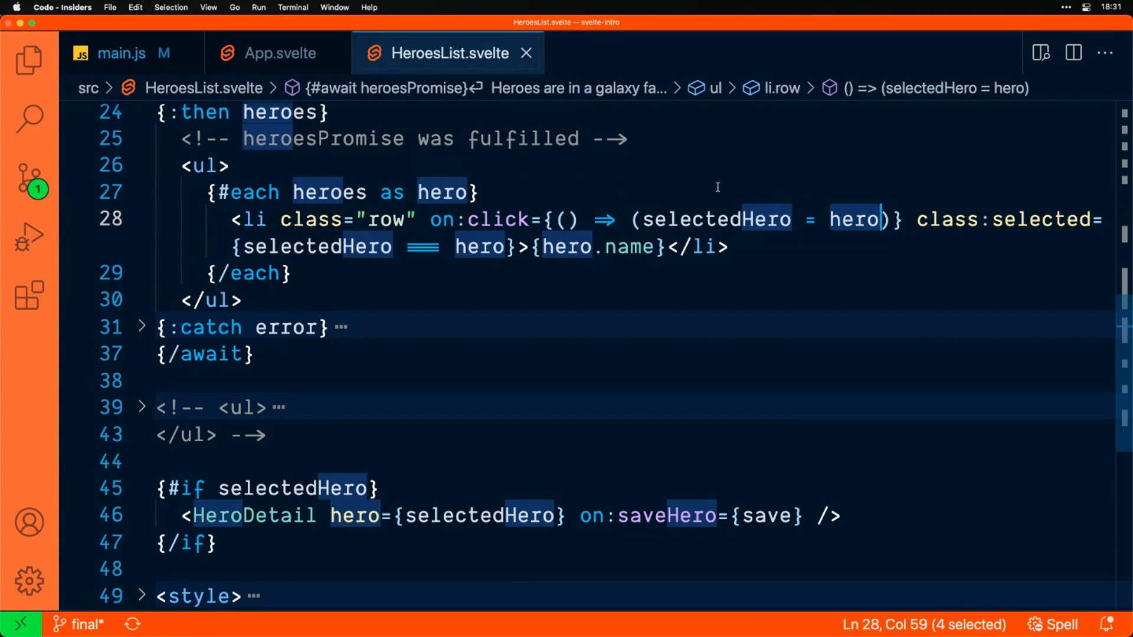
Highlight the if block around the detail, then enter 'npm run dev' in the terminal.
{"action": "double_click", "coordinate": [714, 219]}
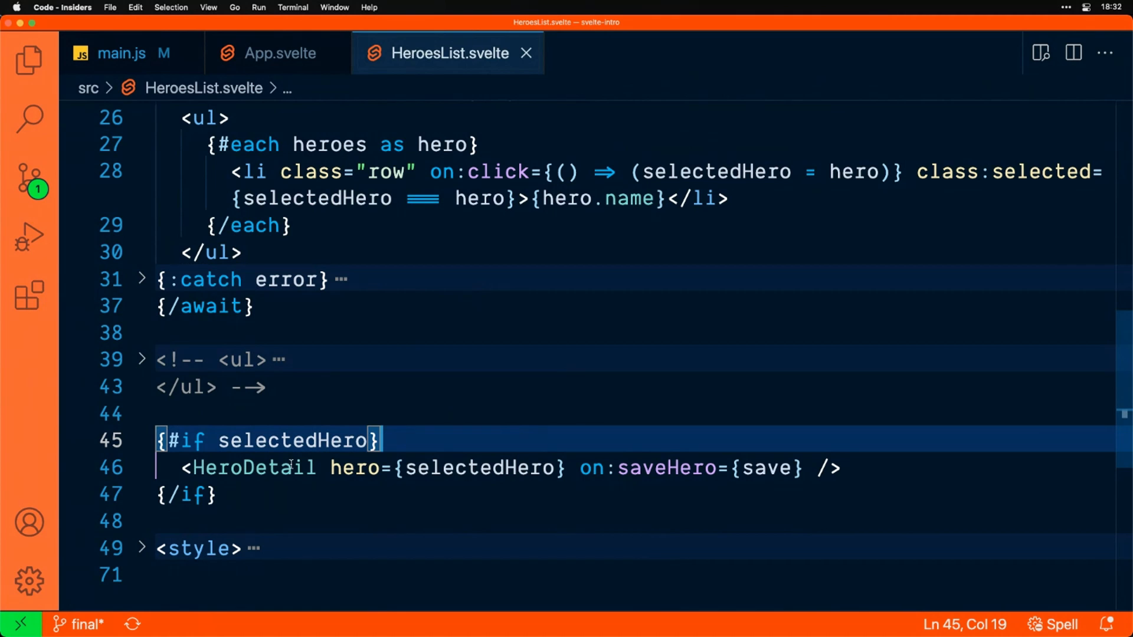
{"action": "mouse_move", "coordinate": [253, 467]}
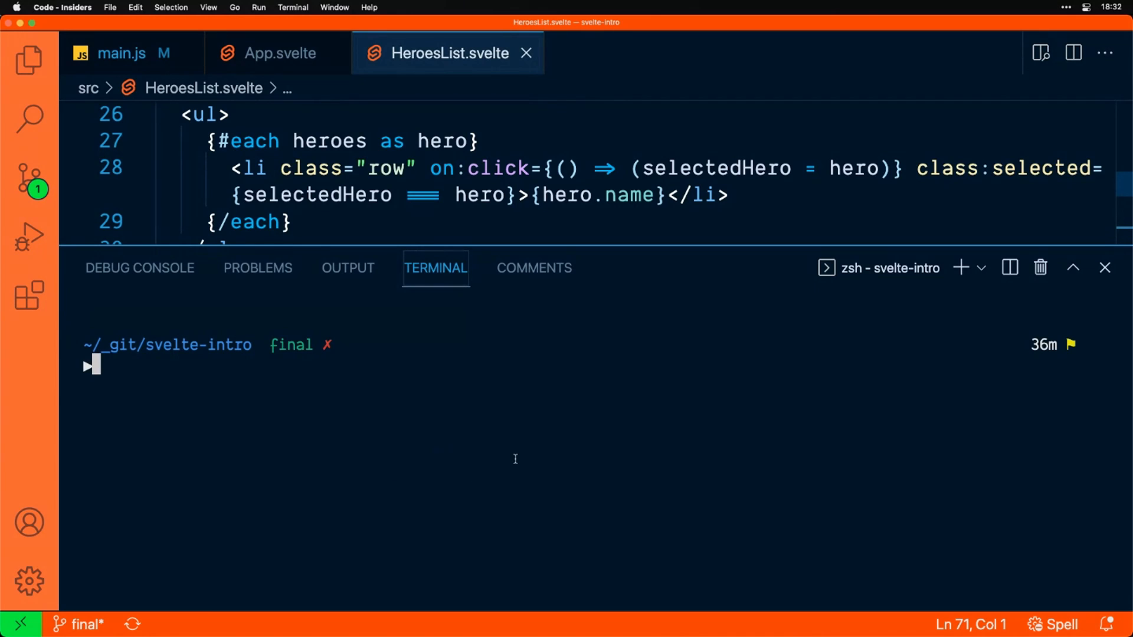
{"action": "type", "text": "npm run dev"}
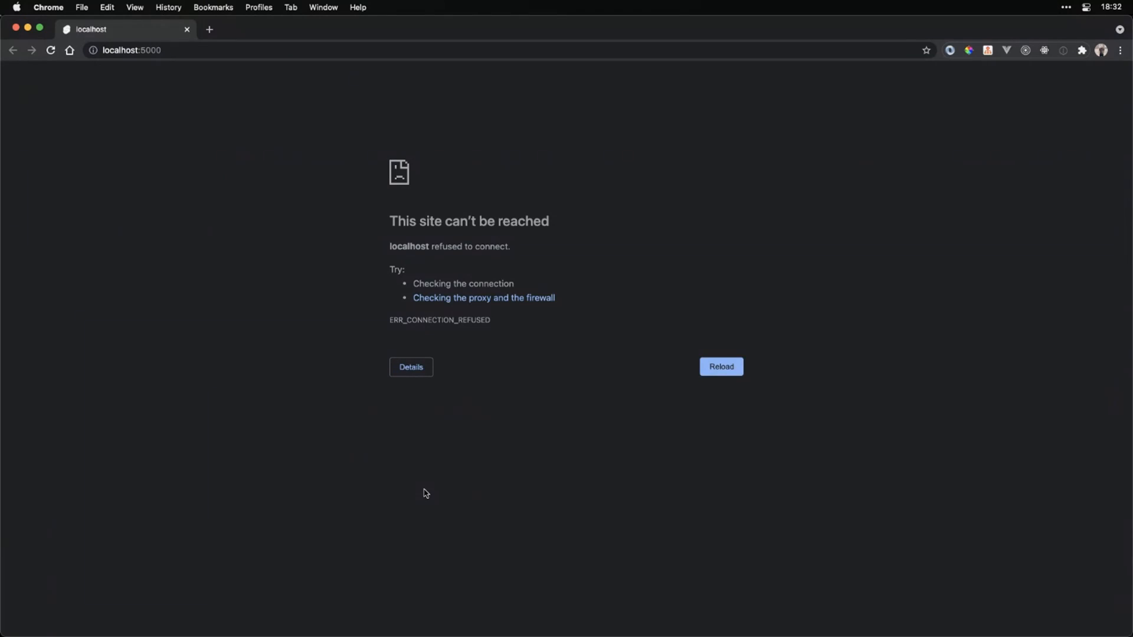
Reload the localhost:5000 page to display the Heroes List app.
{"action": "left_click", "coordinate": [721, 366]}
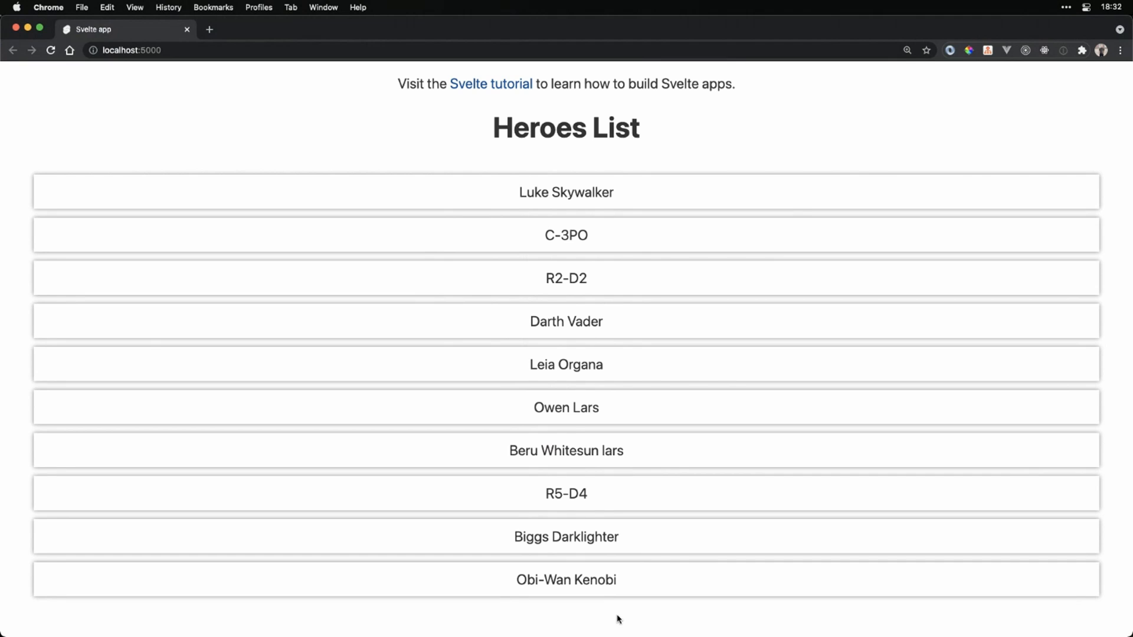
{"action": "mouse_move", "coordinate": [570, 332]}
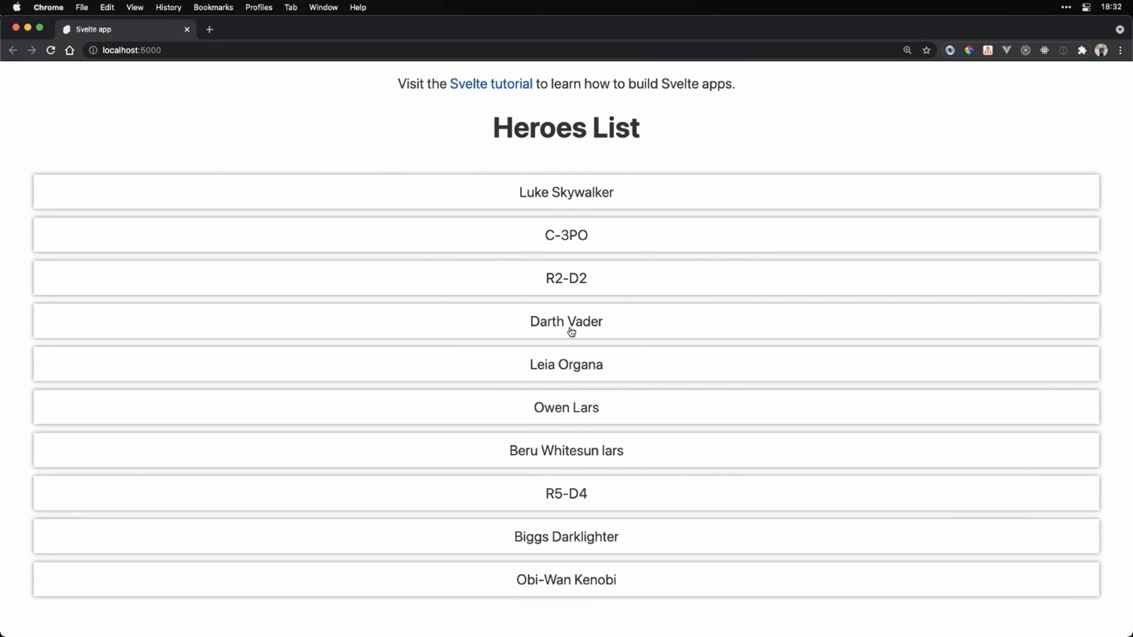
Select Darth Vader, then Owen Lars, showing his name and 52BBY birth year.
{"action": "left_click", "coordinate": [575, 322]}
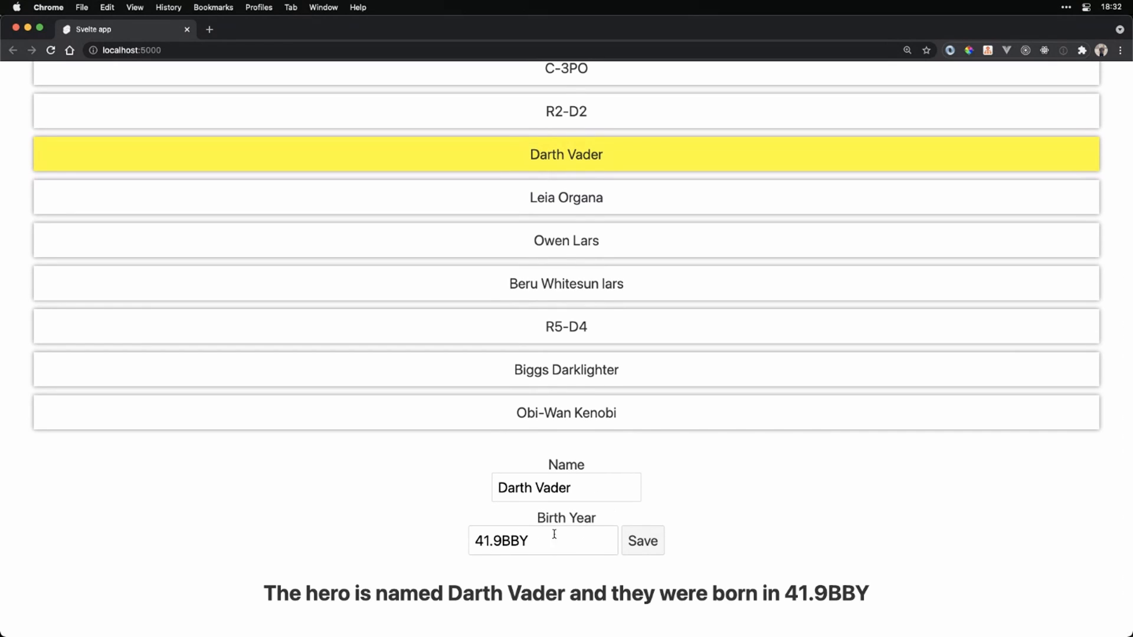
{"action": "mouse_move", "coordinate": [748, 499]}
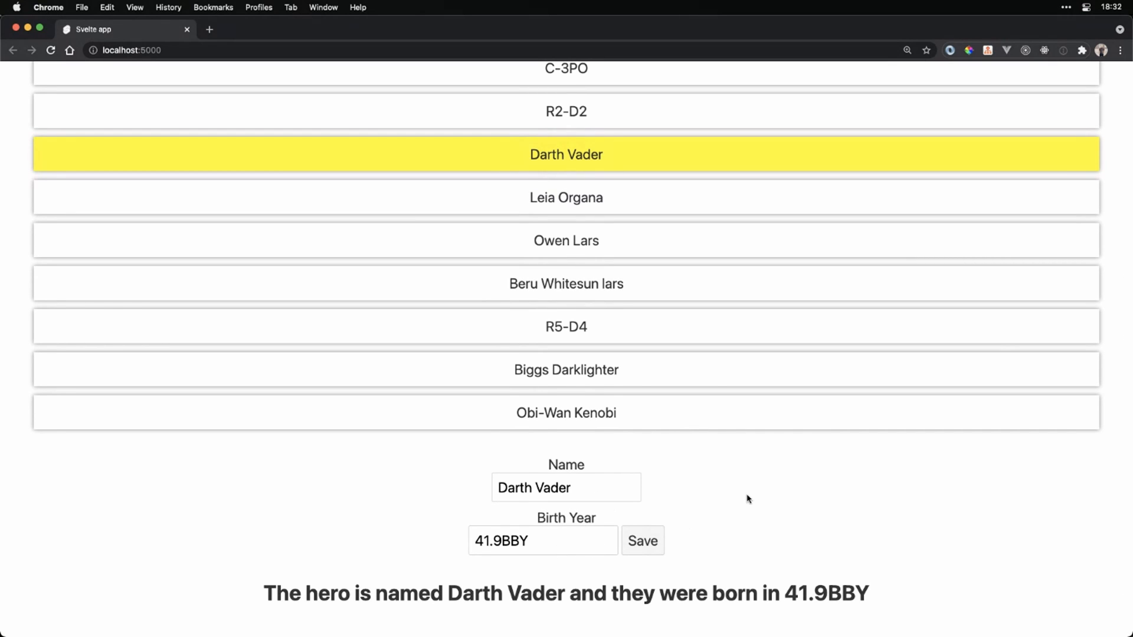
{"action": "left_click", "coordinate": [566, 413]}
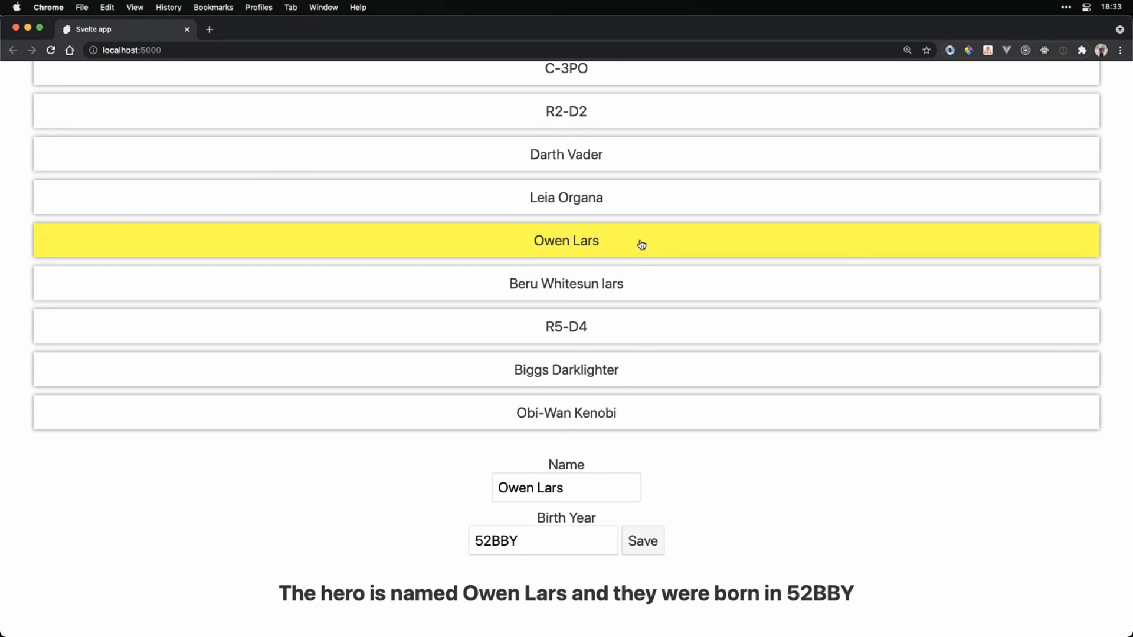
{"action": "mouse_move", "coordinate": [573, 439]}
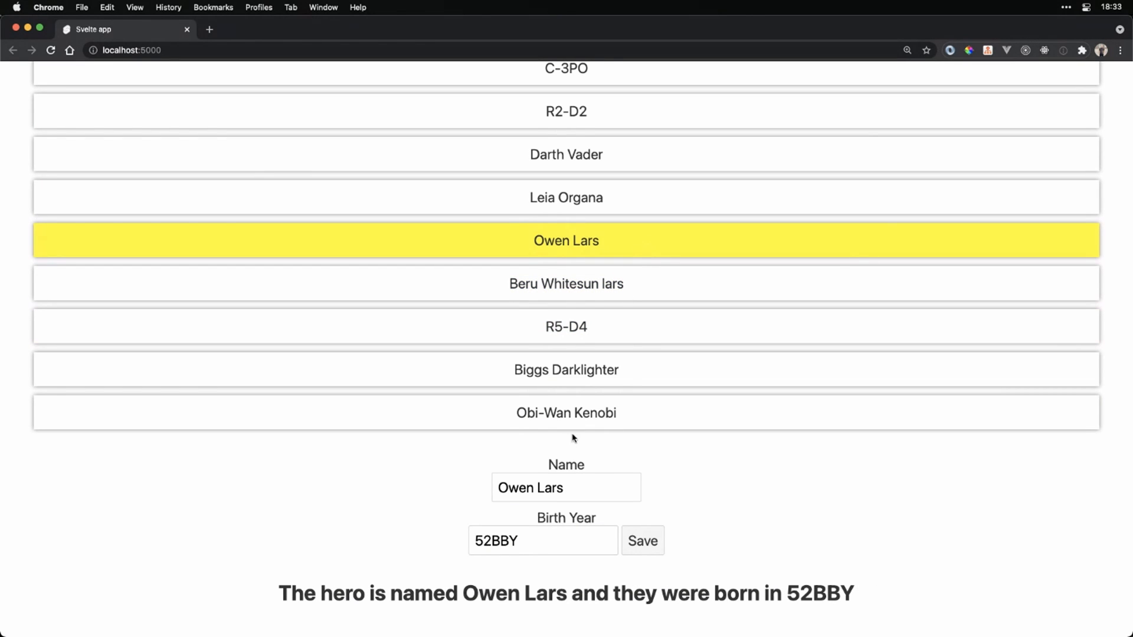